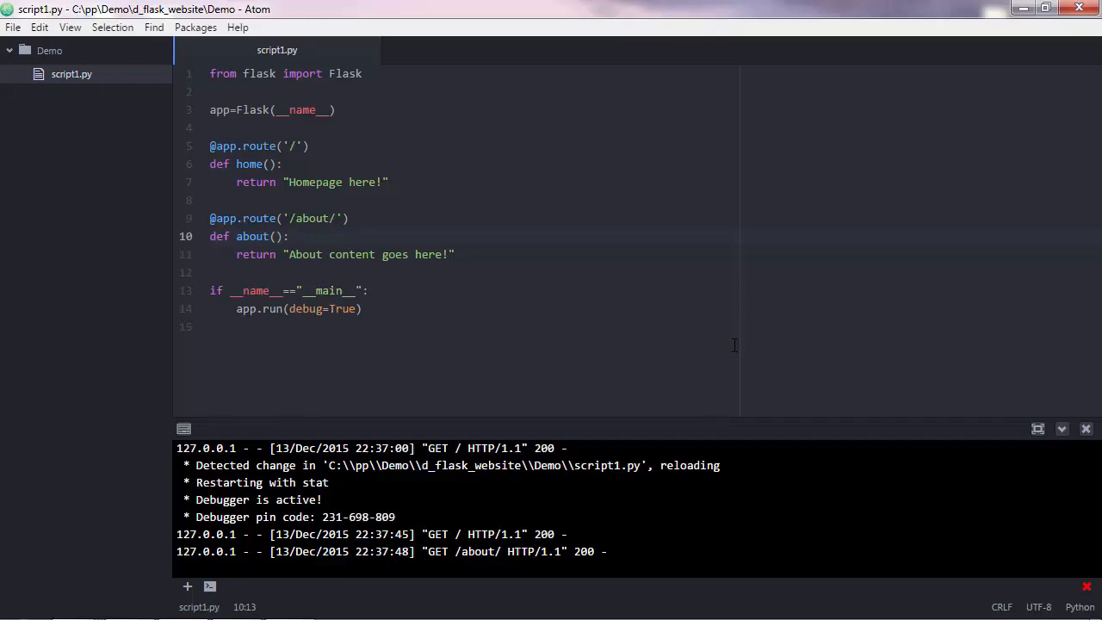
Switch to the browser and select the about page's text.
{"action": "left_click", "coordinate": [291, 236]}
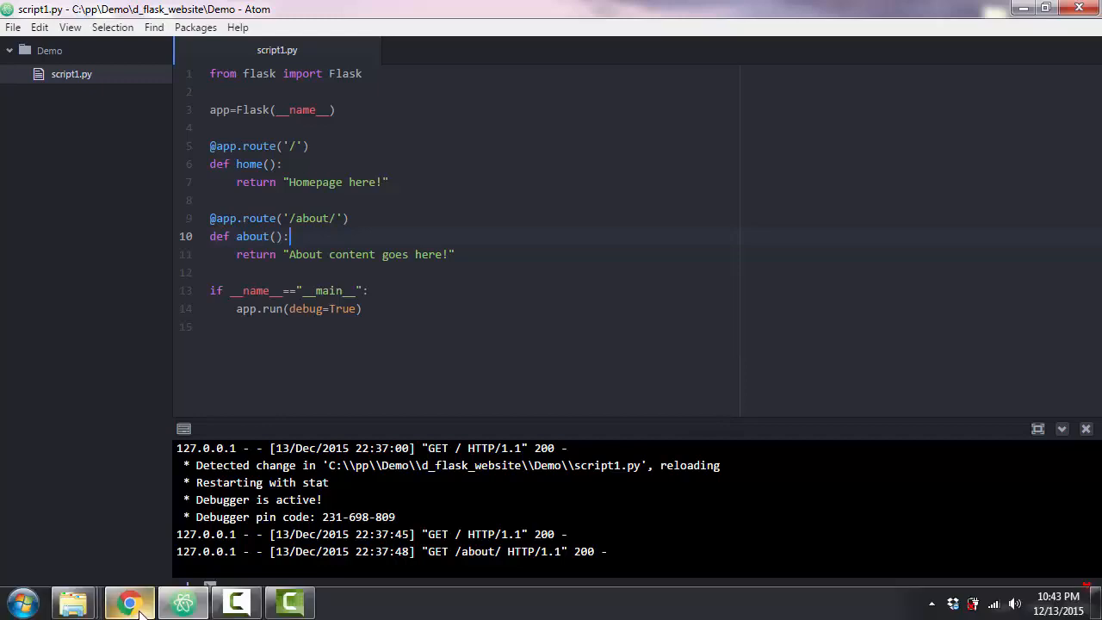
{"action": "left_click", "coordinate": [129, 601]}
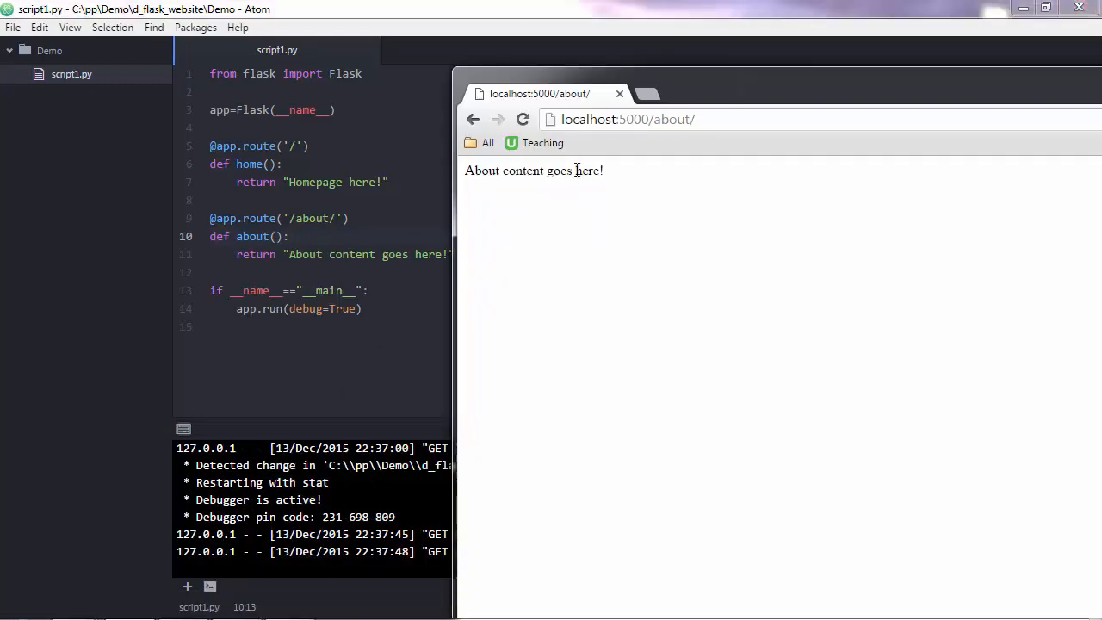
{"action": "triple_click", "coordinate": [533, 169]}
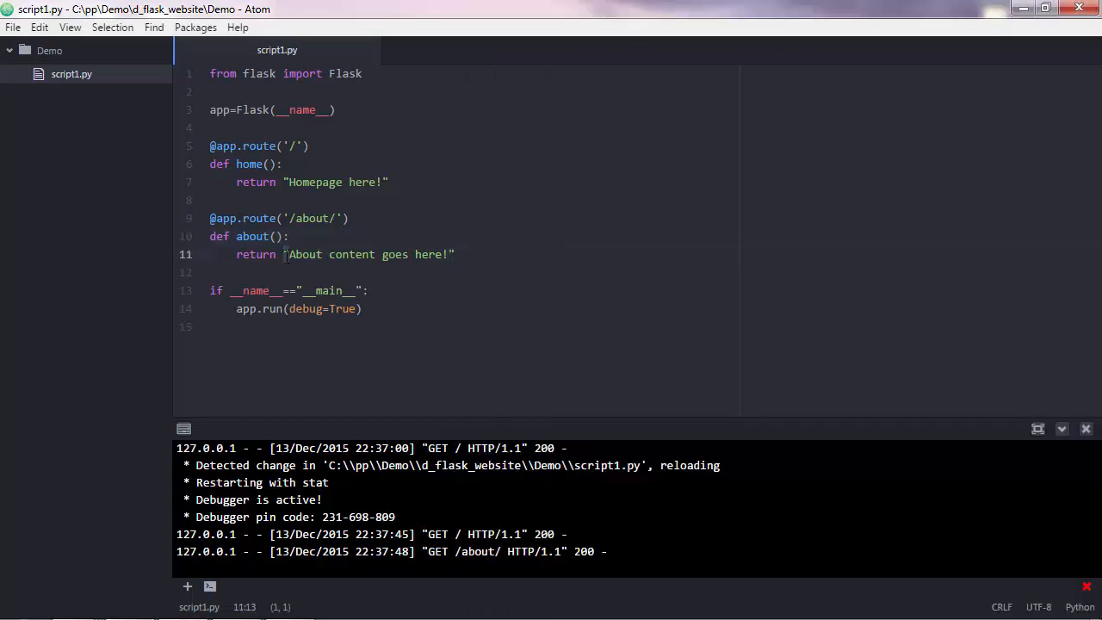
Import render_template and make the home route return render_template("home.html").
{"action": "left_click", "coordinate": [284, 254]}
{"action": "type", "text": ","}
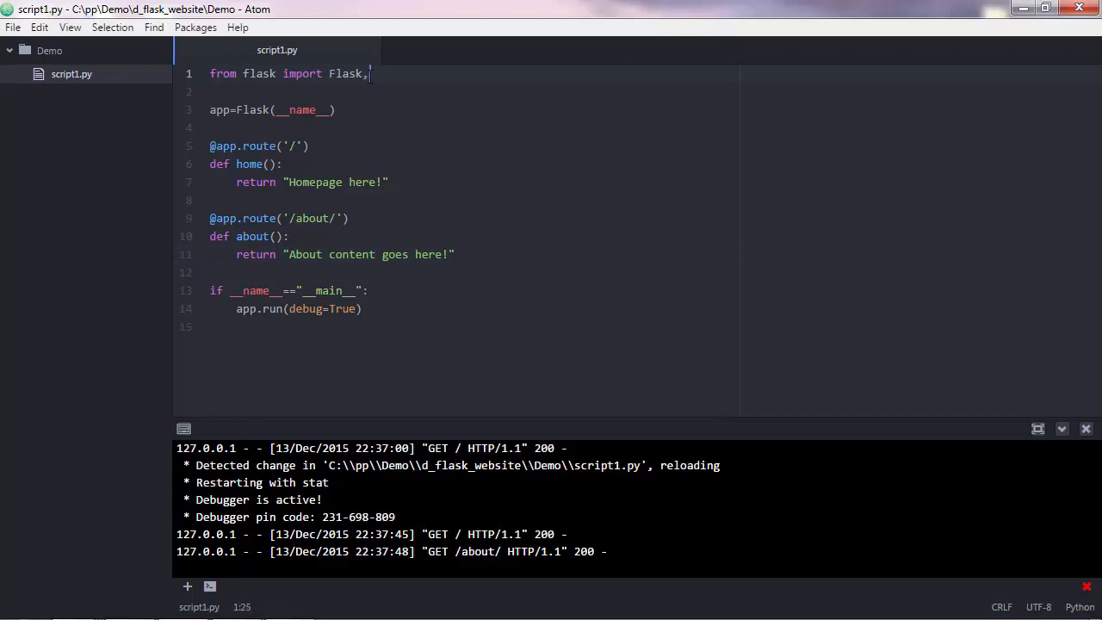
{"action": "type", "text": "render_tem"}
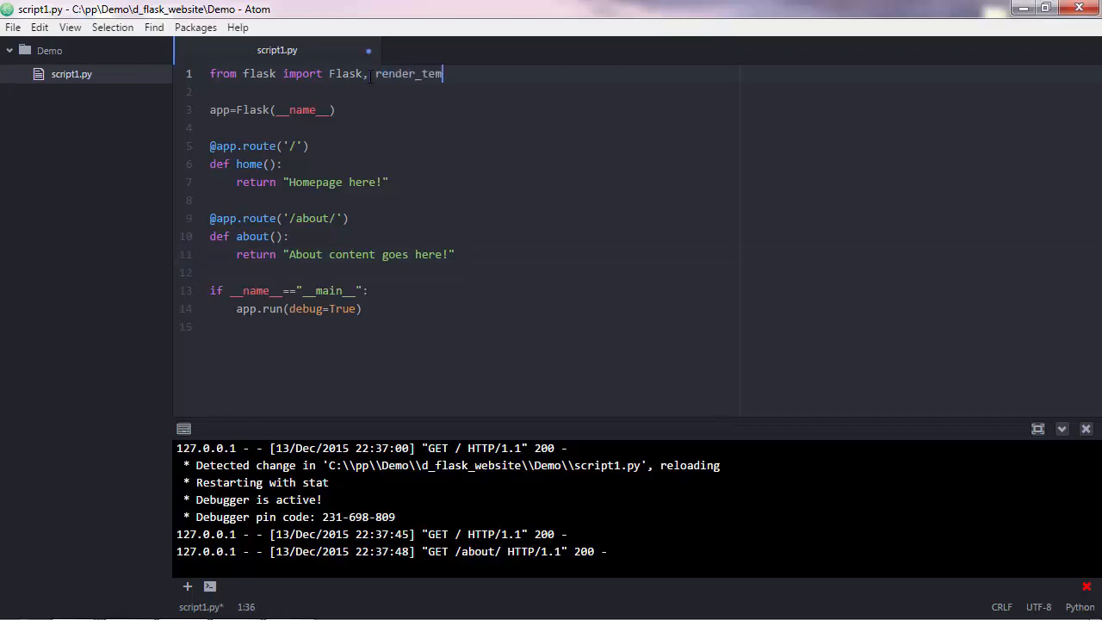
{"action": "type", "text": "plate"}
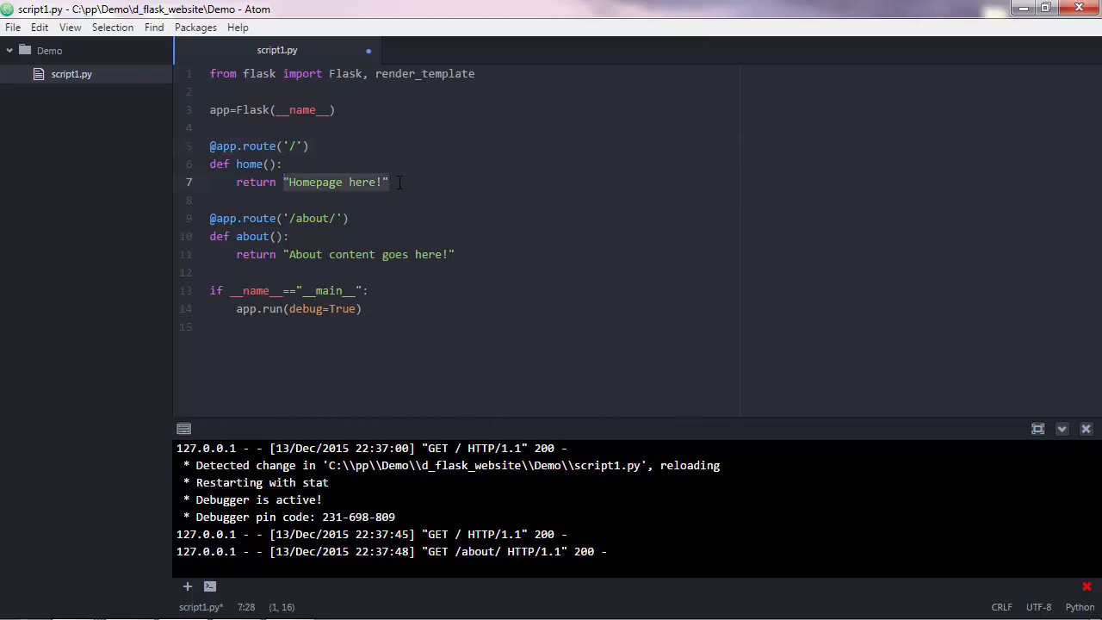
{"action": "type", "text": "render_template("}
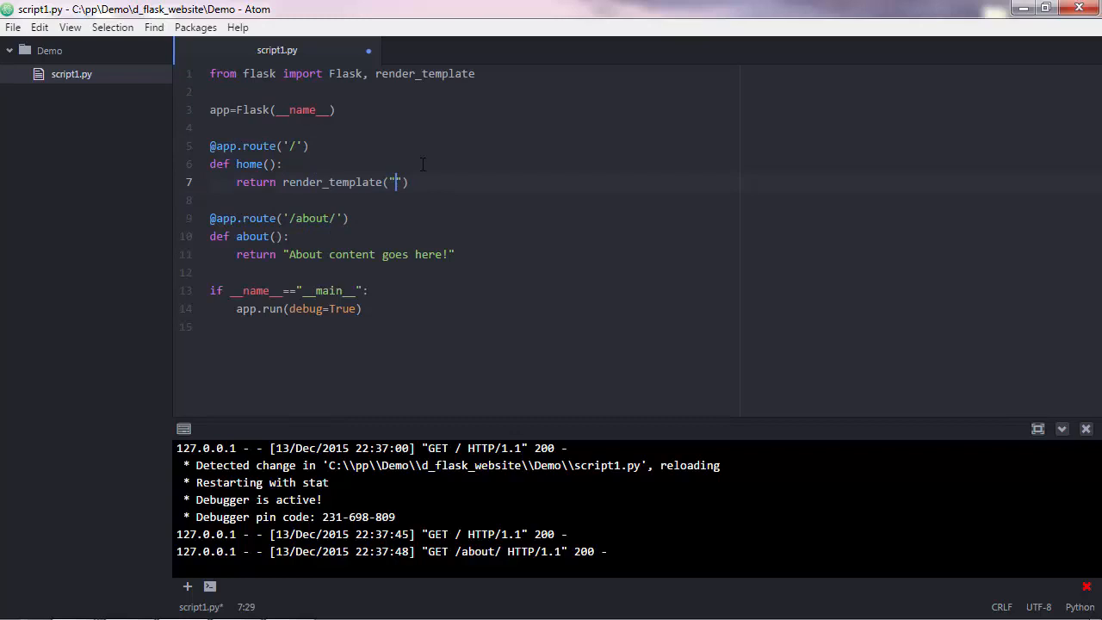
{"action": "type", "text": "home."}
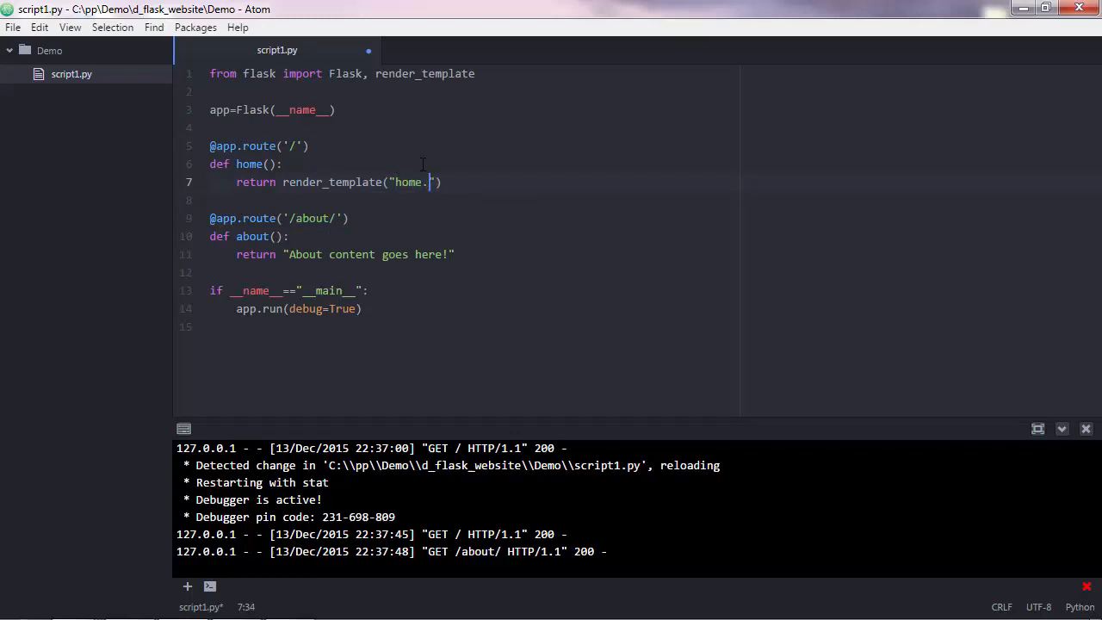
{"action": "type", "text": "html"}
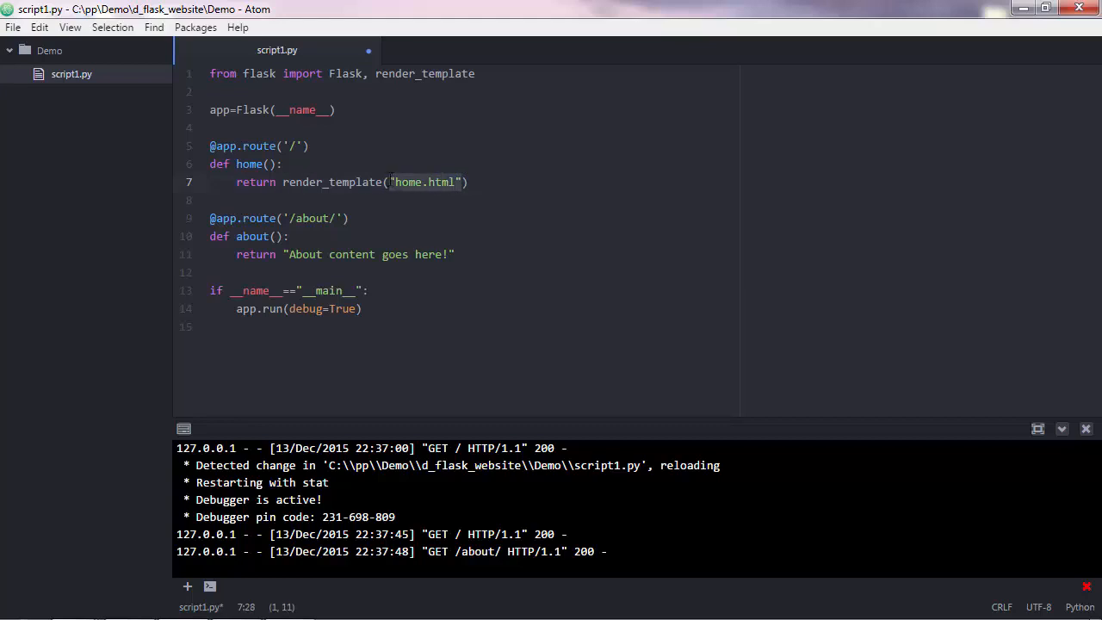
{"action": "mouse_move", "coordinate": [441, 194]}
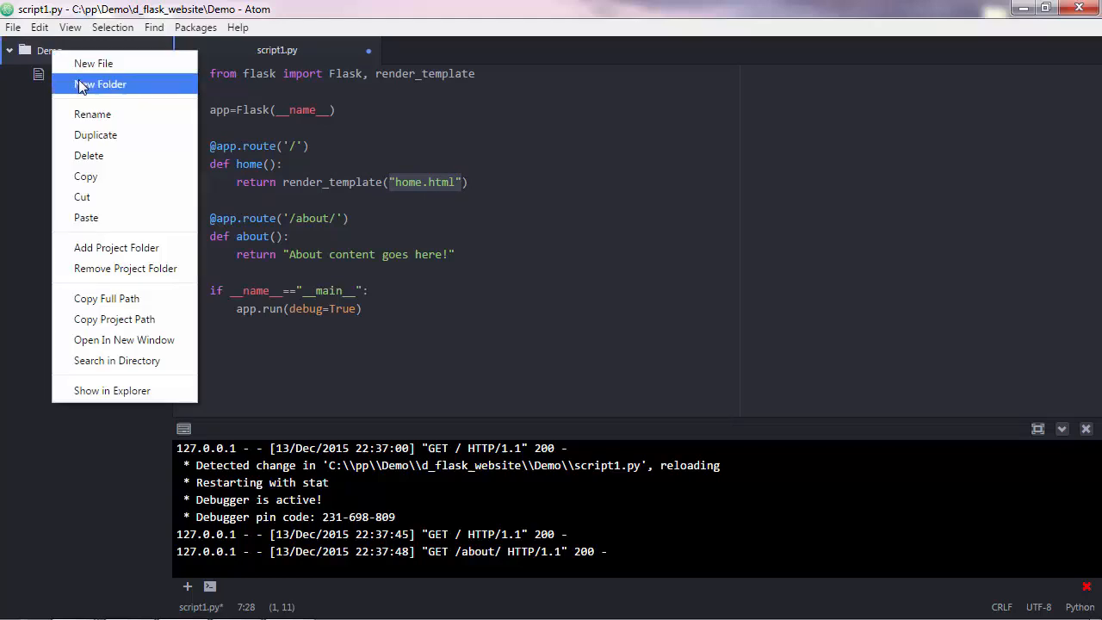
Create a 'templates' folder in Demo and a new file templates\home.html.
{"action": "left_click", "coordinate": [100, 83]}
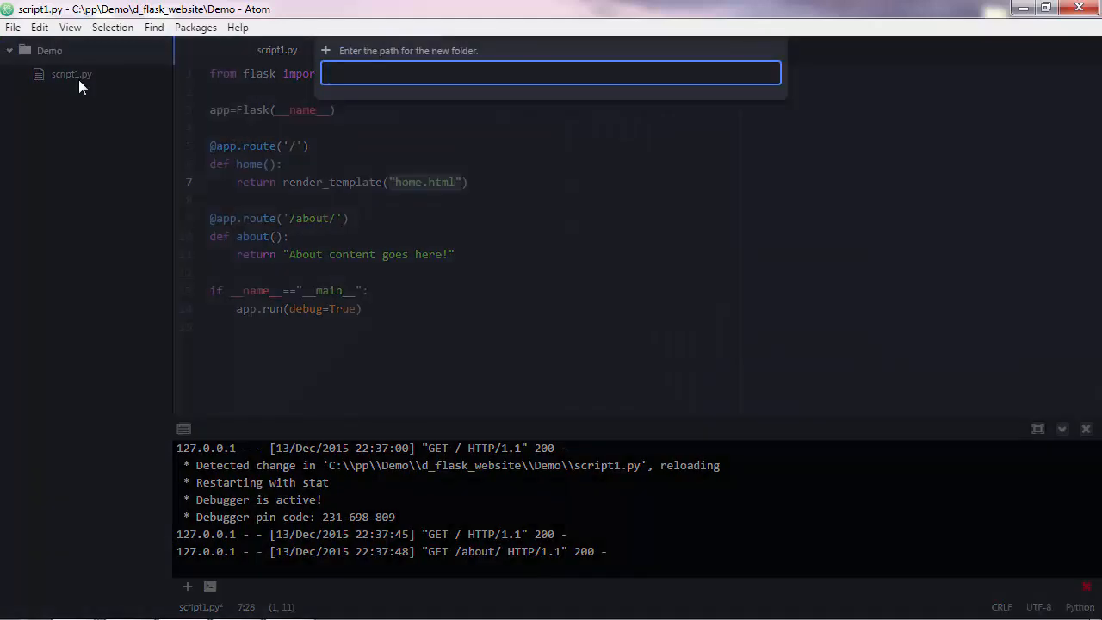
{"action": "type", "text": "template"}
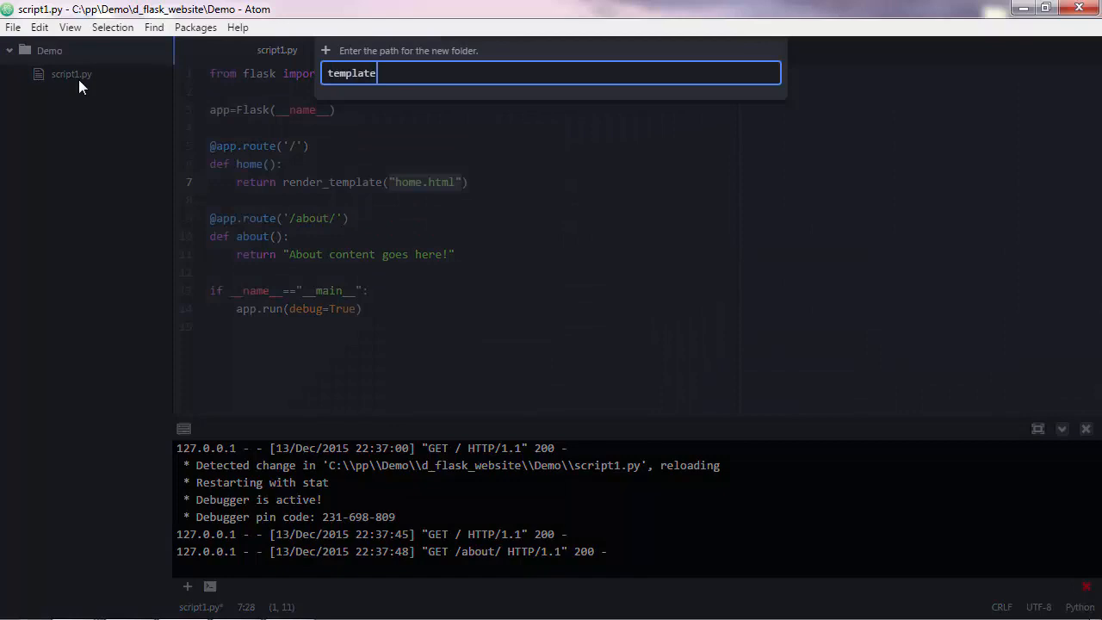
{"action": "type", "text": "s"}
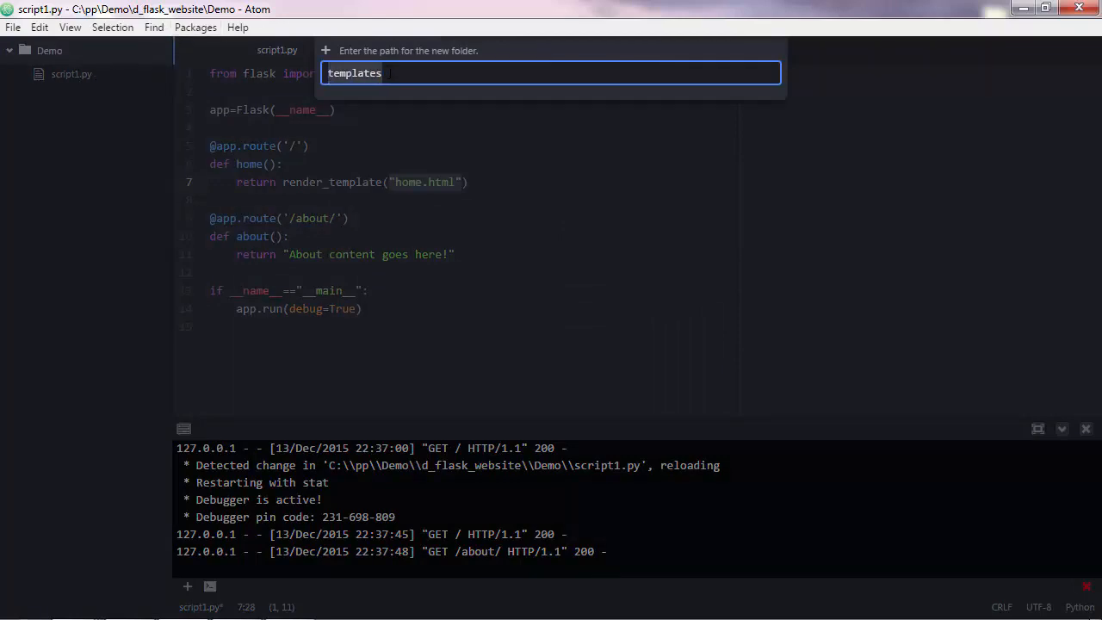
{"action": "key", "text": "Return"}
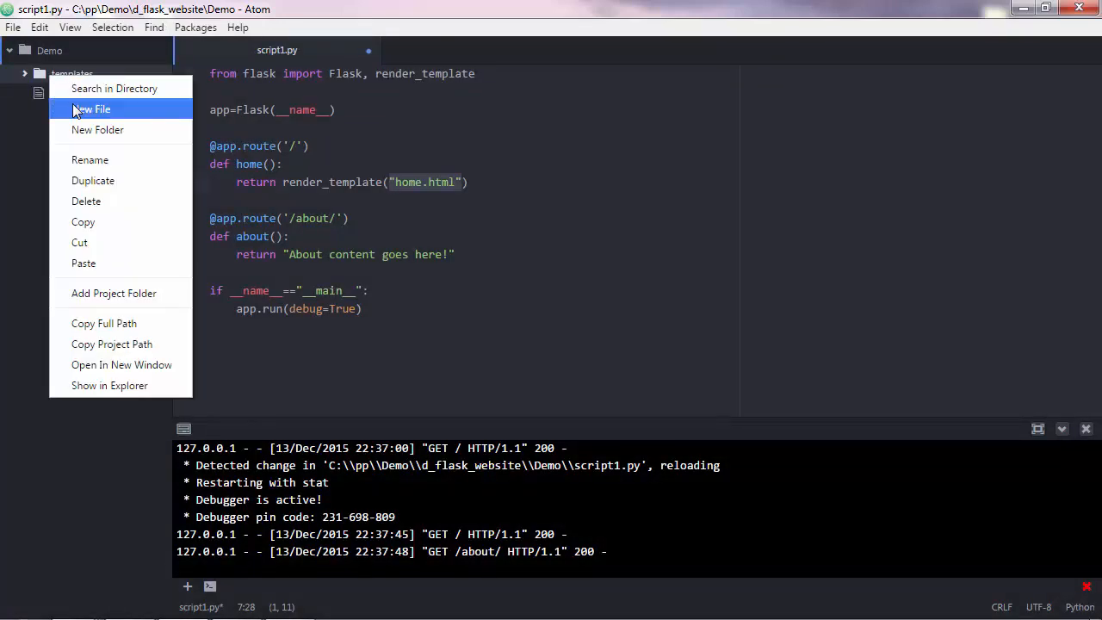
{"action": "left_click", "coordinate": [91, 108]}
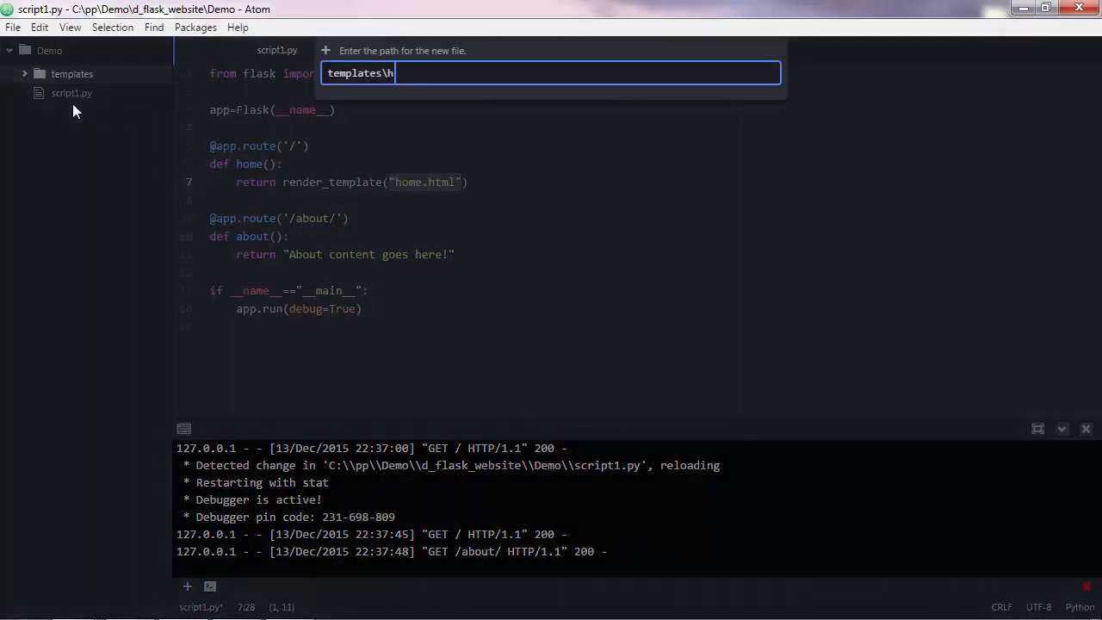
{"action": "type", "text": "ome.html"}
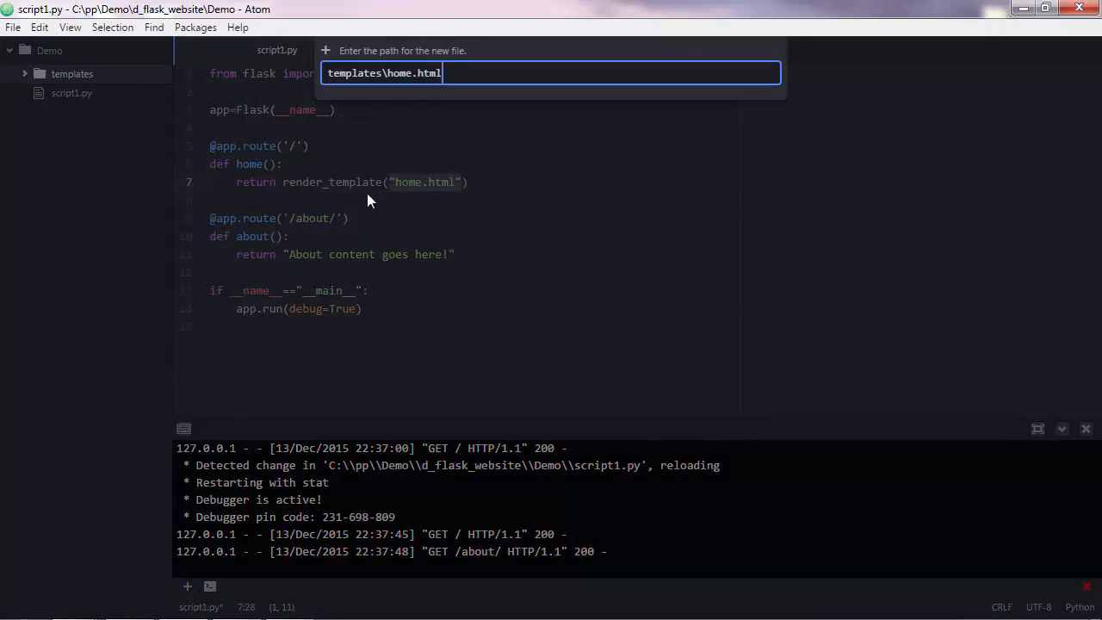
{"action": "mouse_move", "coordinate": [404, 181]}
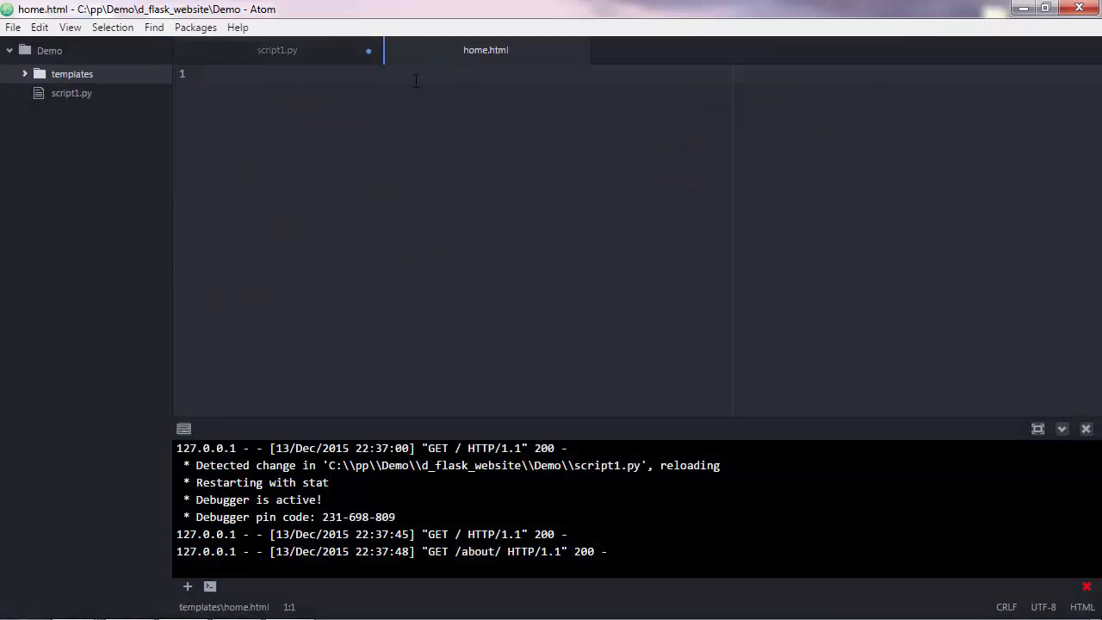
{"action": "left_click", "coordinate": [203, 74]}
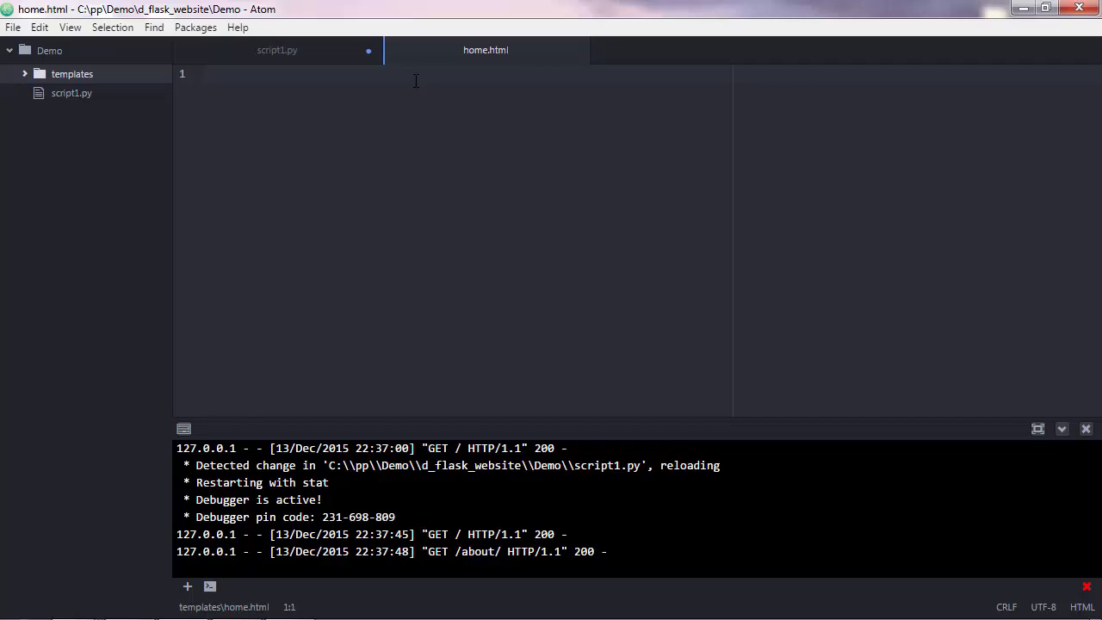
{"action": "left_click", "coordinate": [204, 74]}
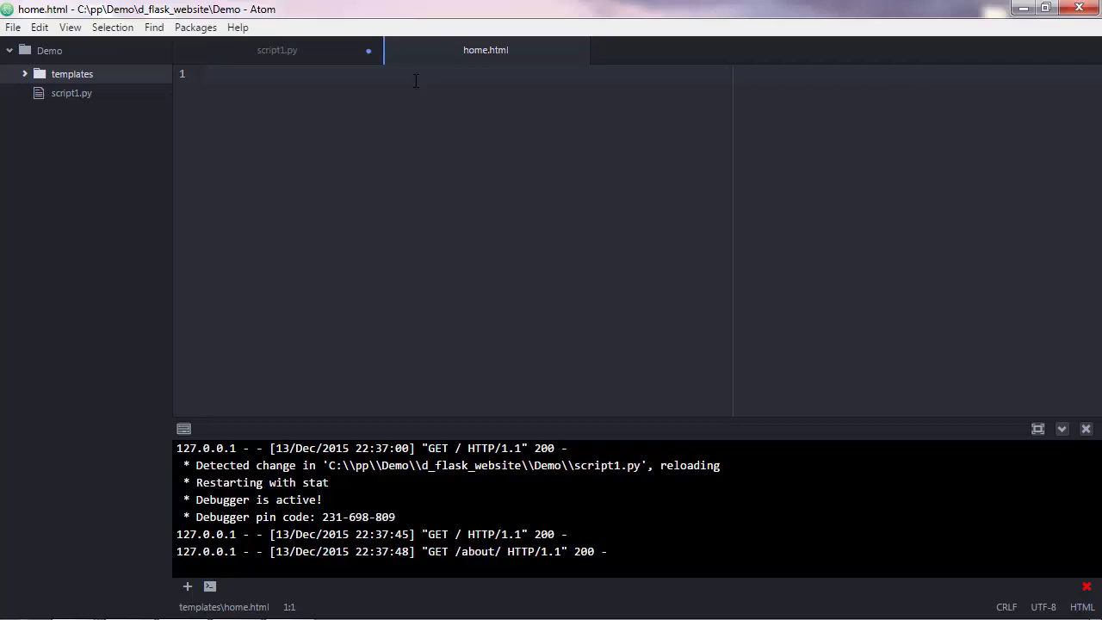
{"action": "left_click", "coordinate": [202, 73]}
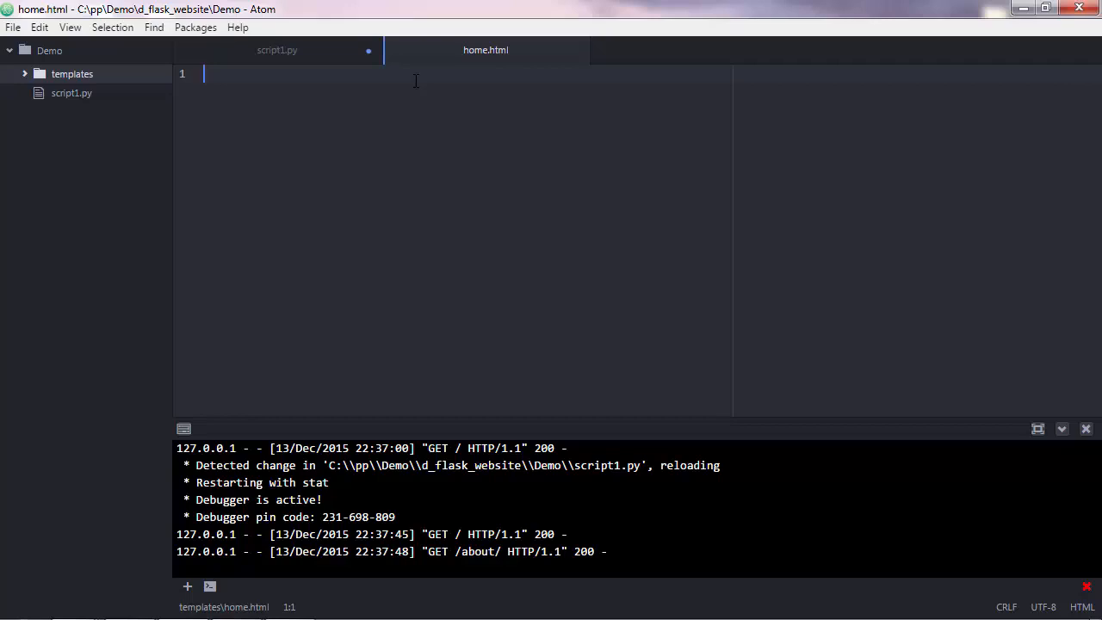
Add the <!DOCTYPE html> declaration and <body> tags to home.html.
{"action": "type", "text": "<!"}
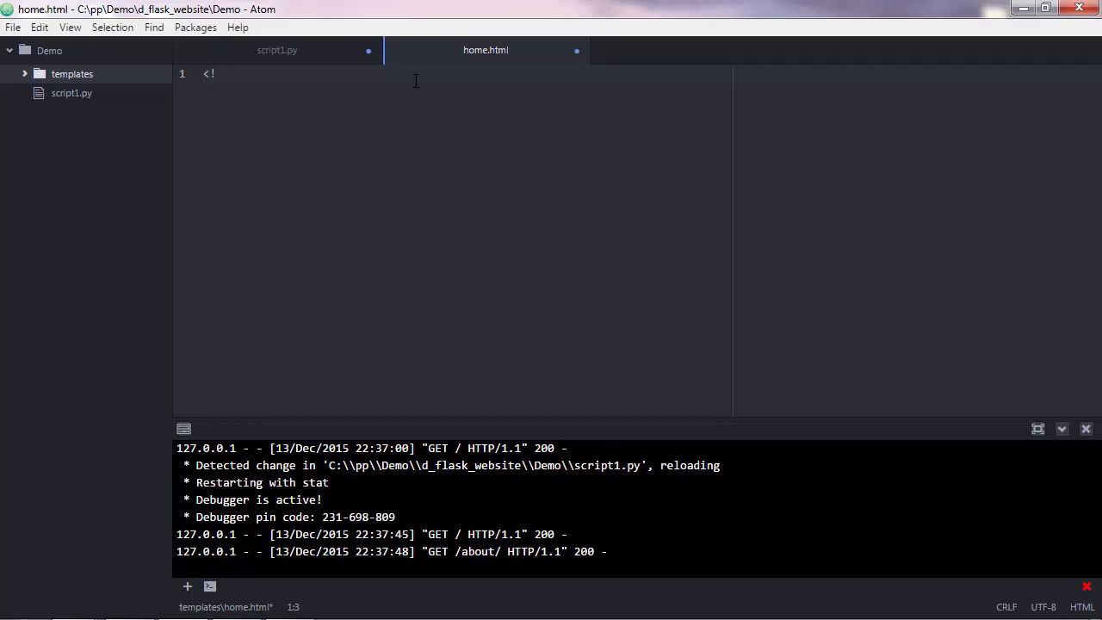
{"action": "type", "text": "DOCTYPE"}
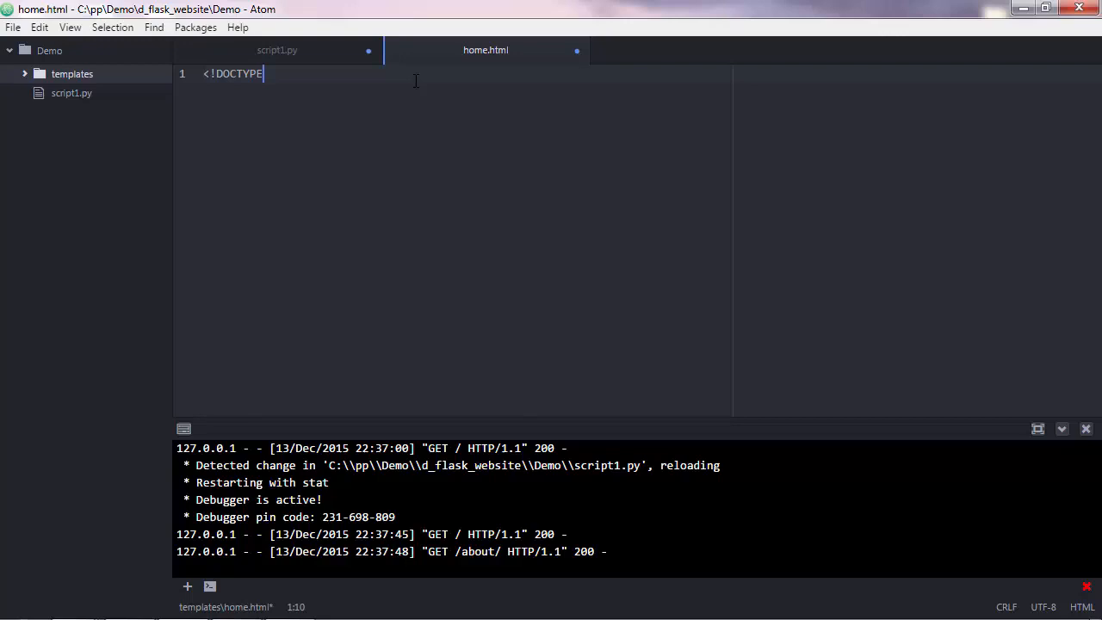
{"action": "type", "text": "html>"}
{"action": "type", "text": "</"}
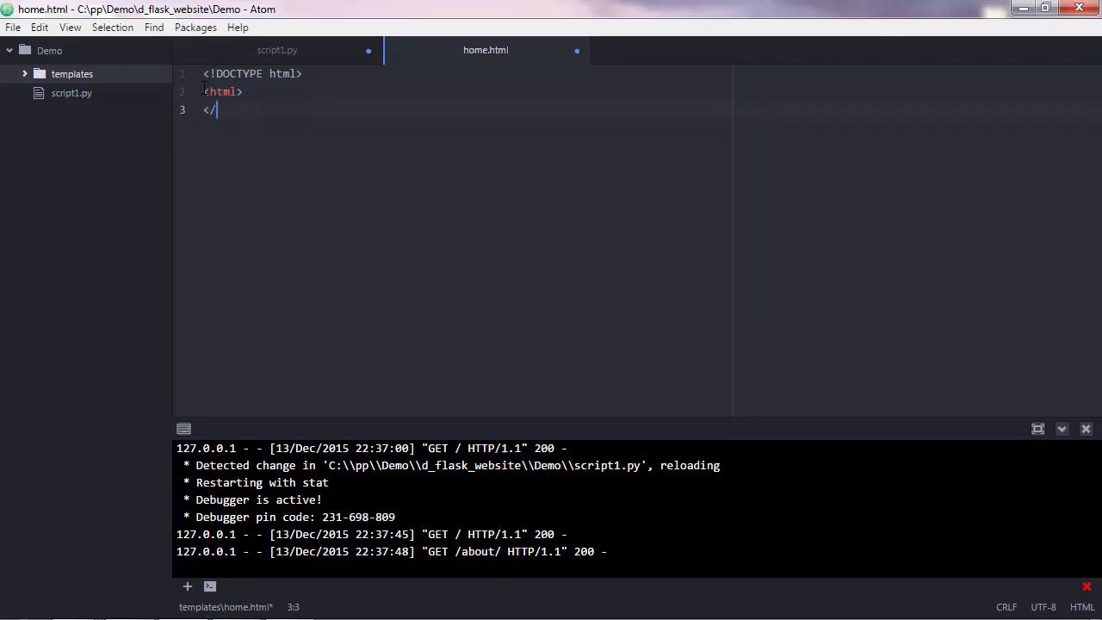
{"action": "type", "text": "html>"}
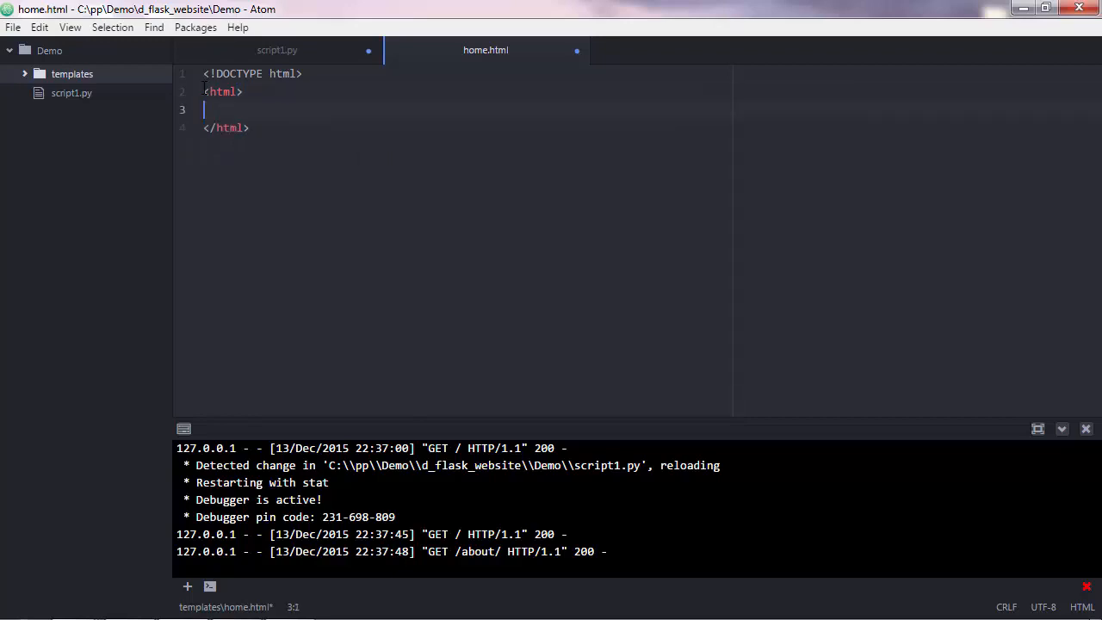
{"action": "type", "text": "<body>"}
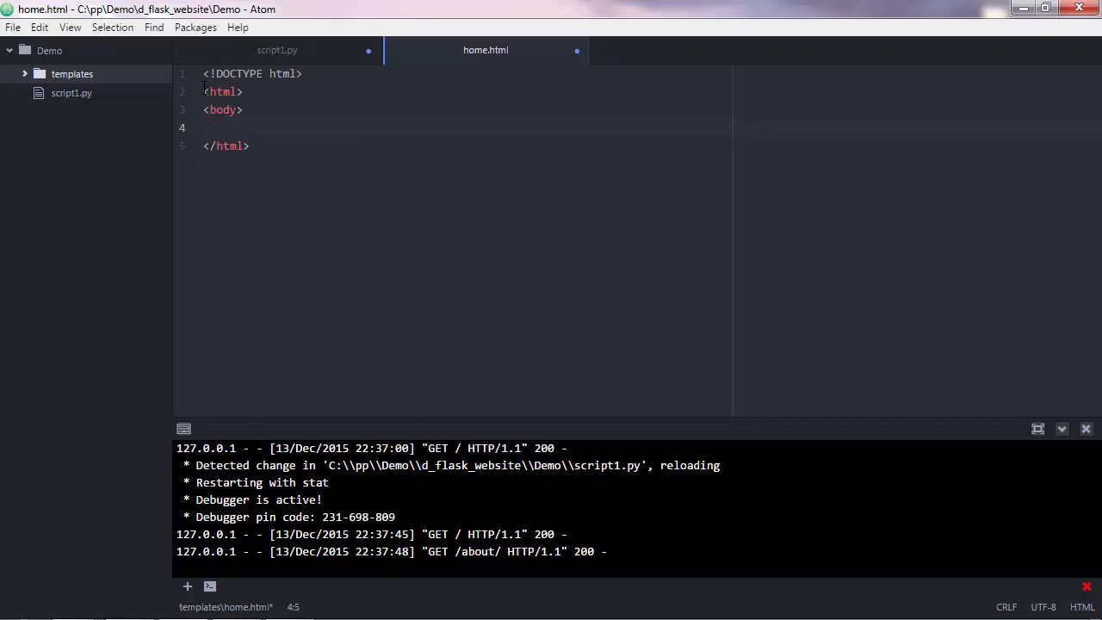
{"action": "type", "text": "</>"}
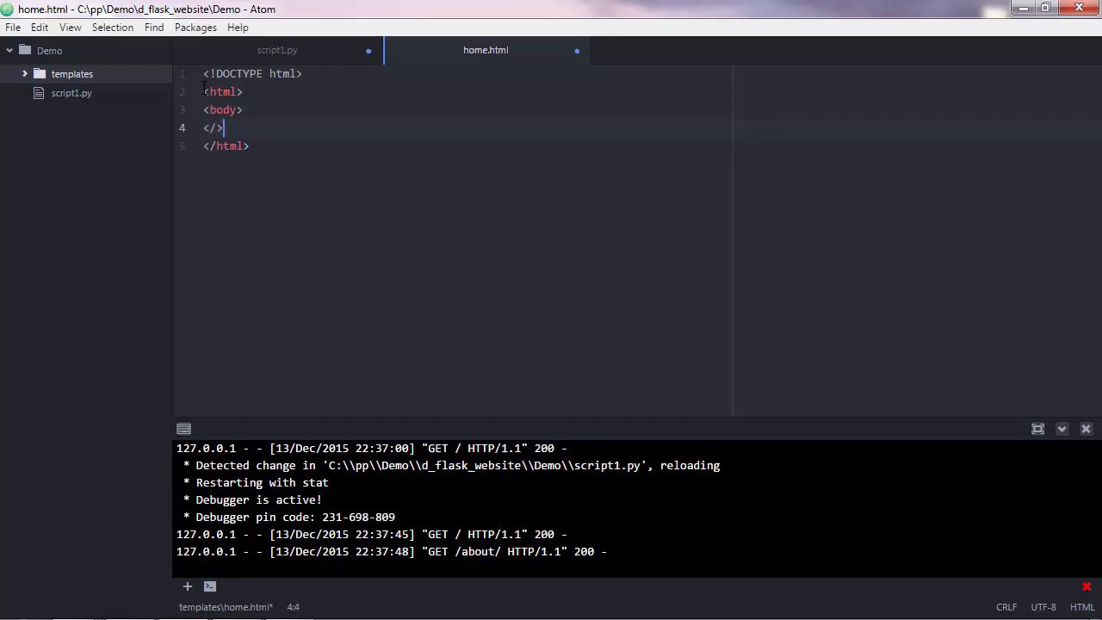
{"action": "type", "text": "body"}
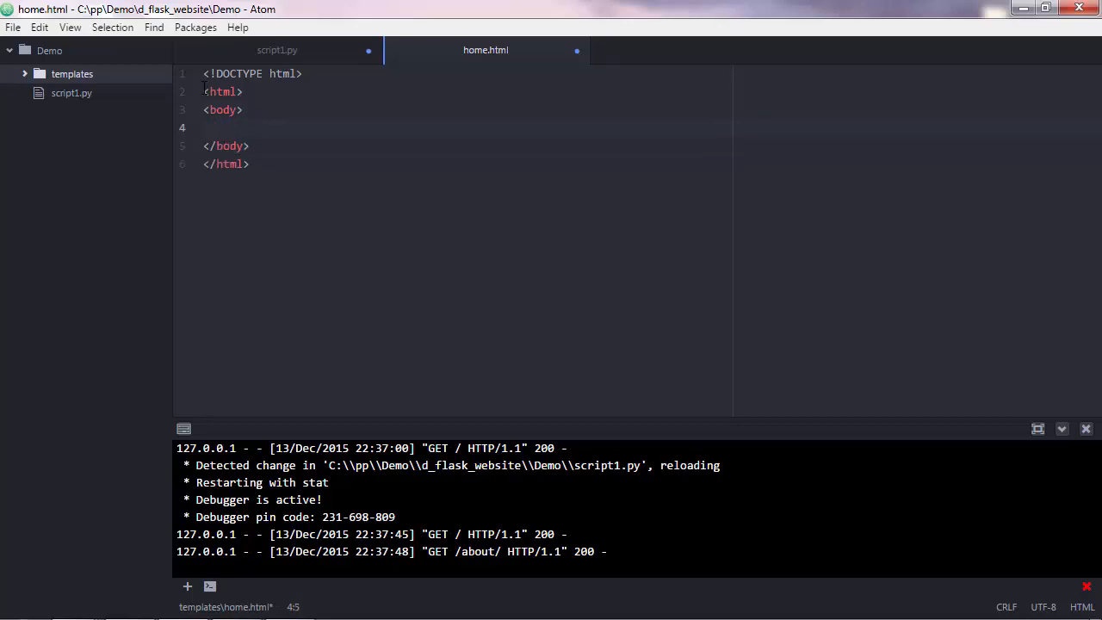
Add the 'My homepage' h1 heading and 'This is a test website' paragraph.
{"action": "type", "text": "<h1>"}
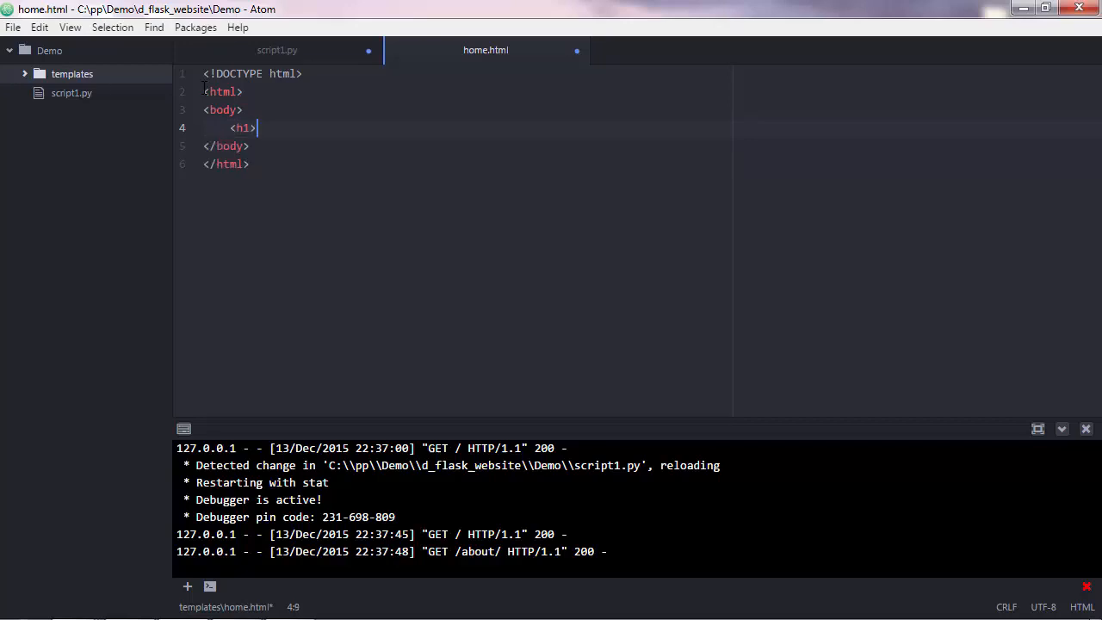
{"action": "type", "text": "</>"}
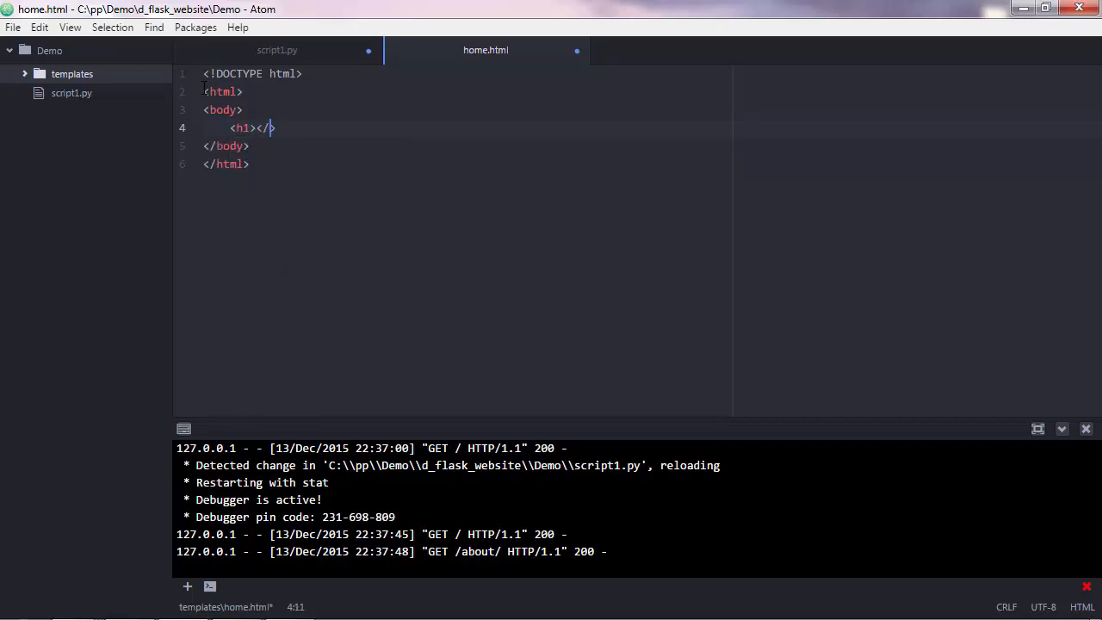
{"action": "type", "text": "h1"}
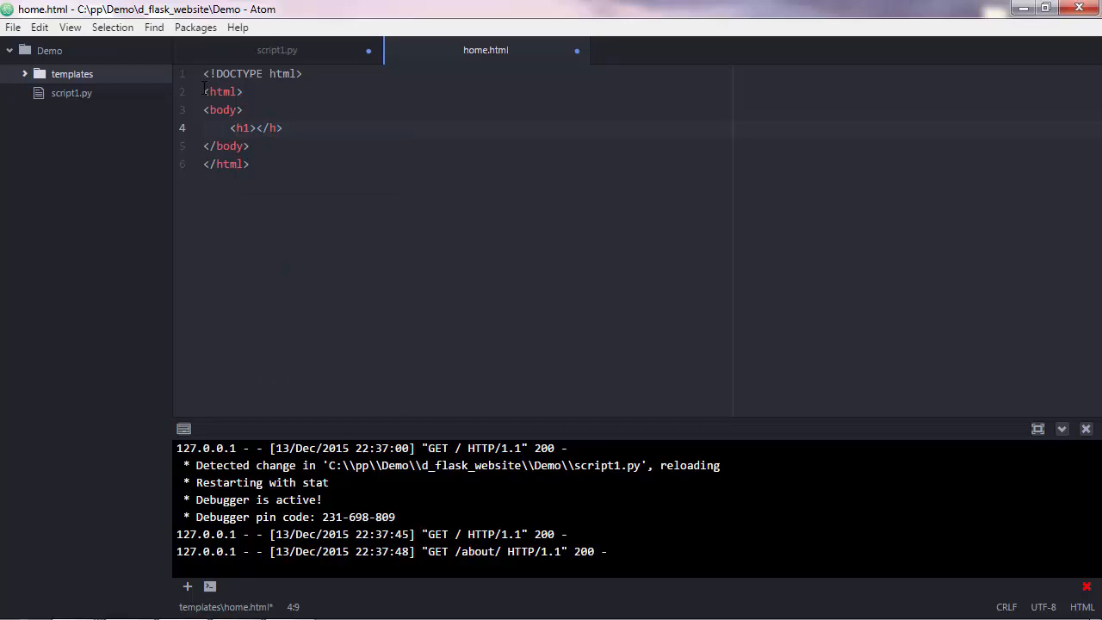
{"action": "type", "text": "mepage"}
{"action": "type", "text": "<"}
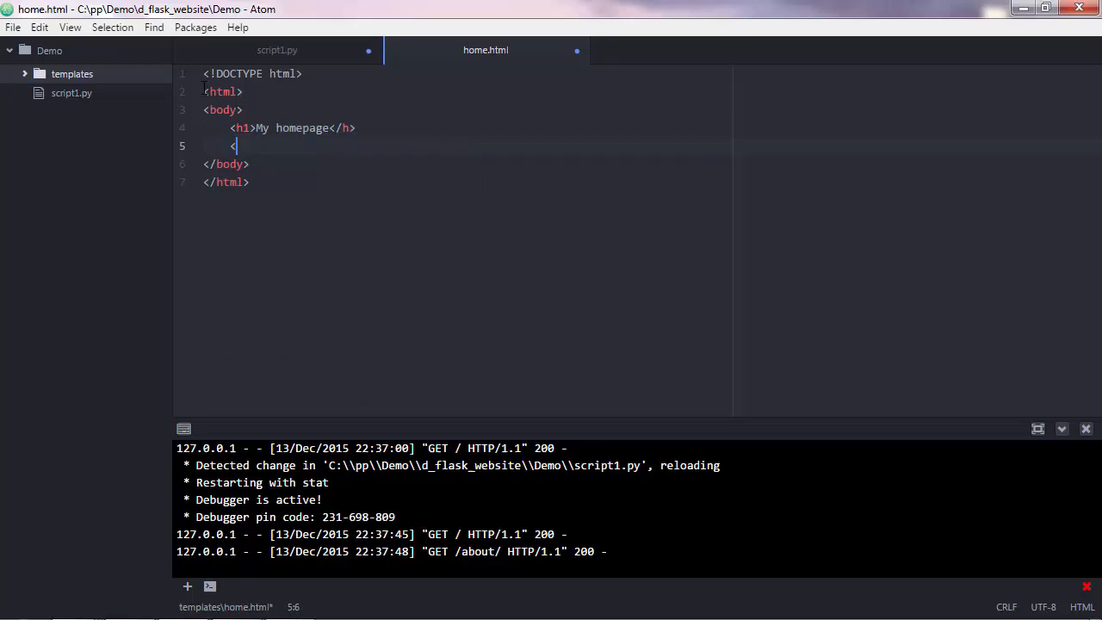
{"action": "type", "text": "p></p>"}
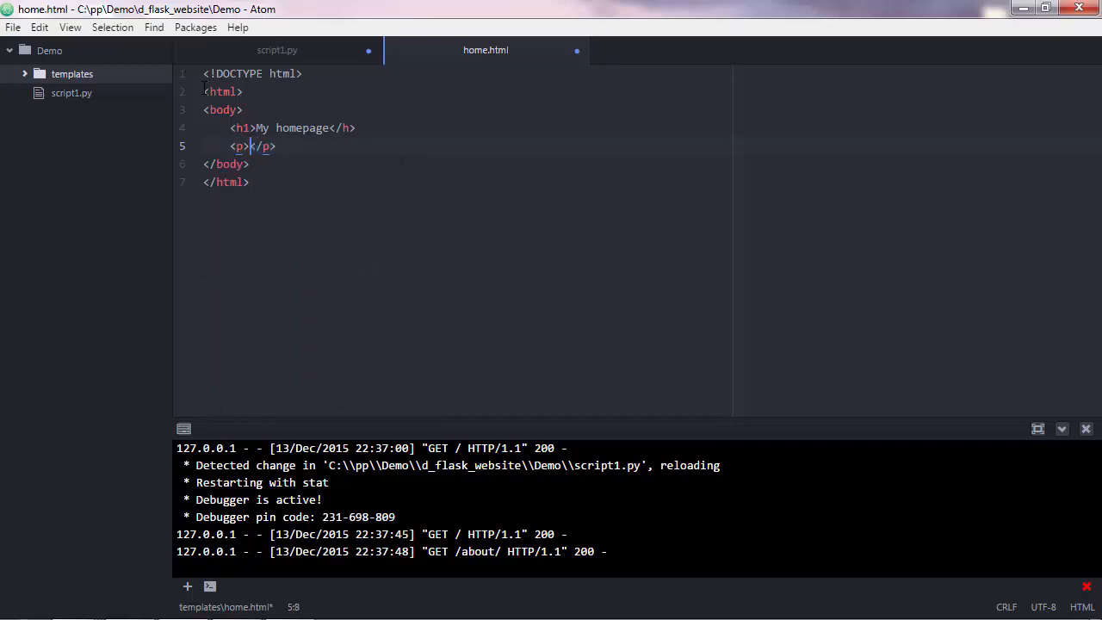
{"action": "type", "text": "This is a test website"}
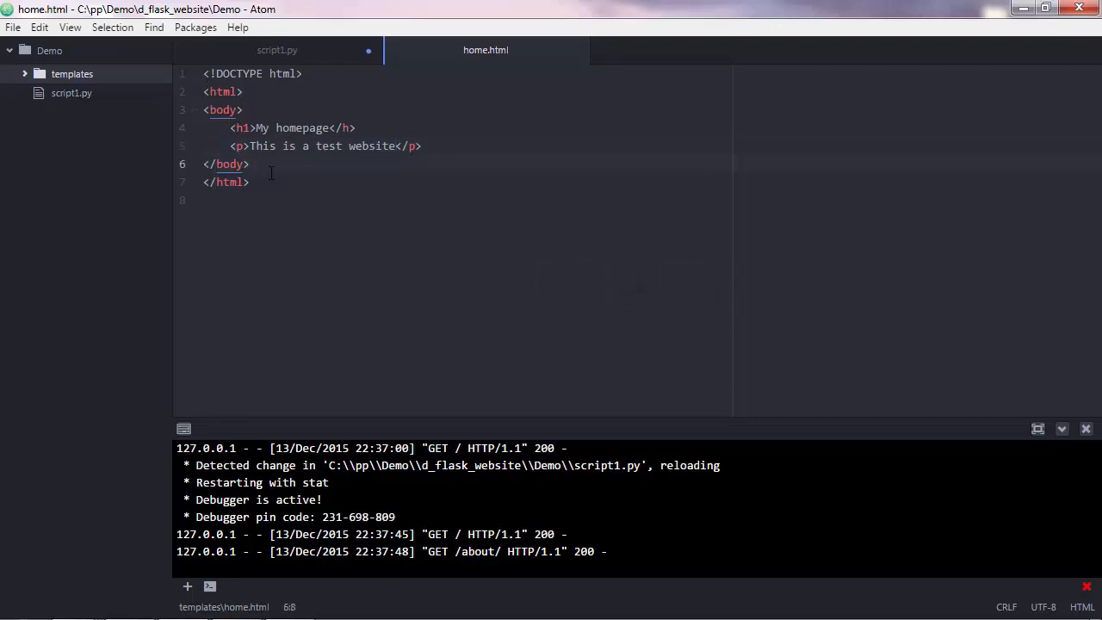
{"action": "left_click", "coordinate": [277, 49]}
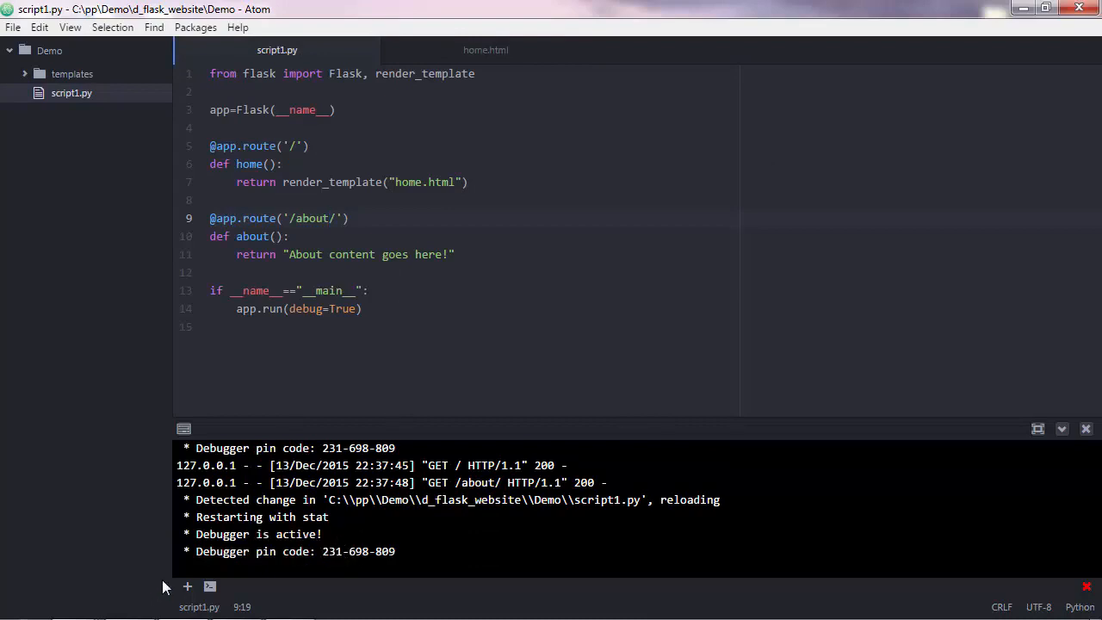
View localhost:5000 in Chrome showing the rendered home.html template.
{"action": "left_click", "coordinate": [129, 602]}
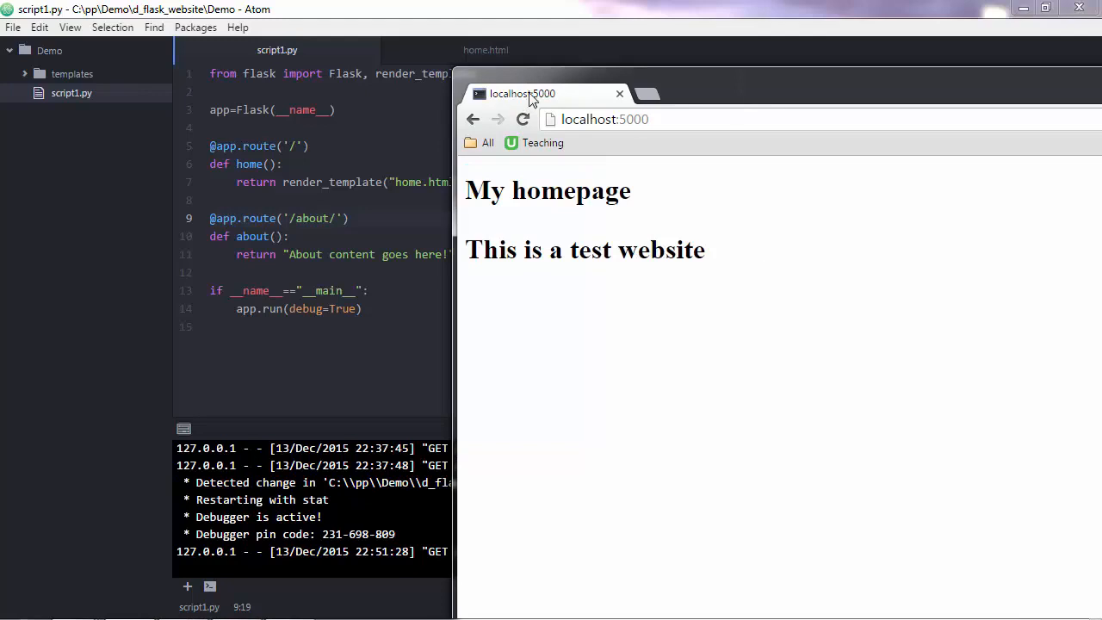
{"action": "left_click", "coordinate": [486, 49]}
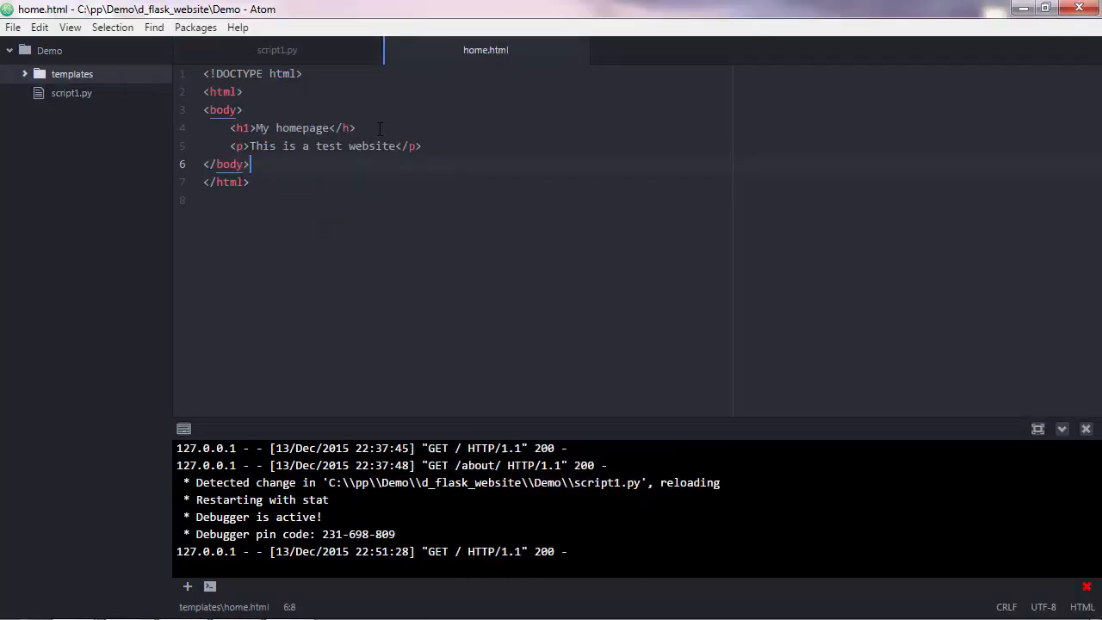
Fix the heading's closing </h1> tag and reload Chrome to check the paragraph text.
{"action": "left_click", "coordinate": [349, 127]}
{"action": "type", "text": "1"}
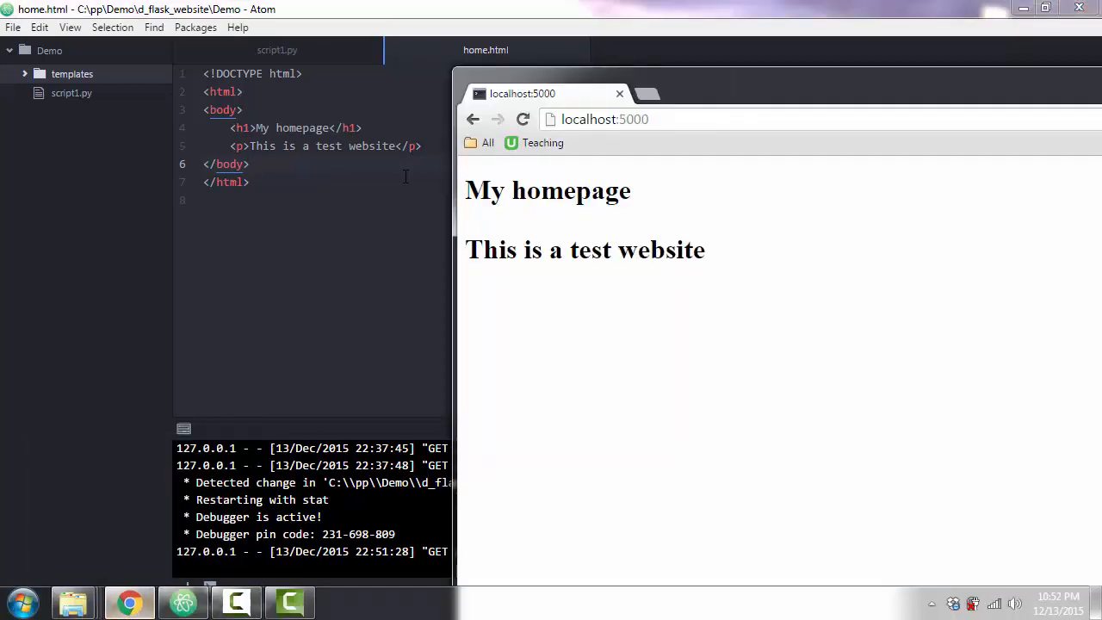
{"action": "left_click", "coordinate": [523, 119]}
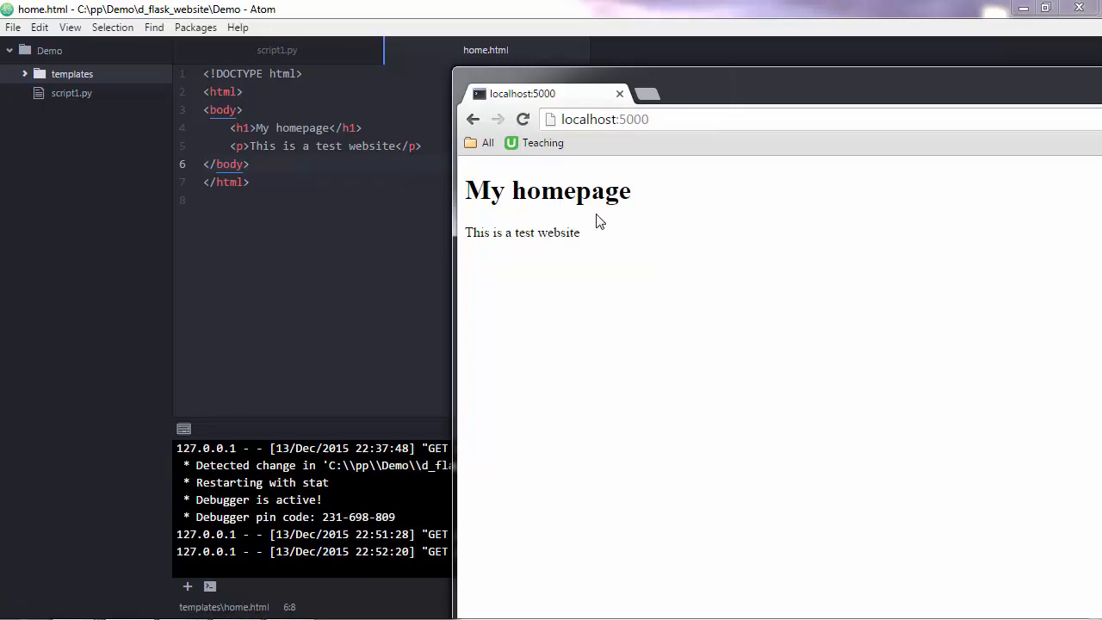
{"action": "double_click", "coordinate": [521, 233]}
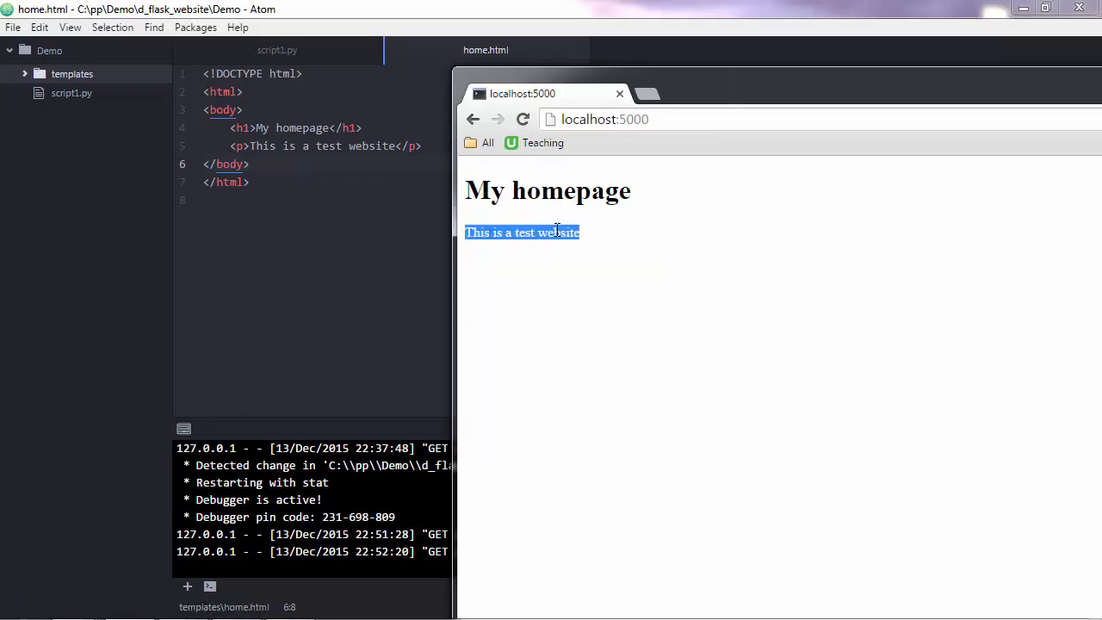
{"action": "mouse_move", "coordinate": [586, 232]}
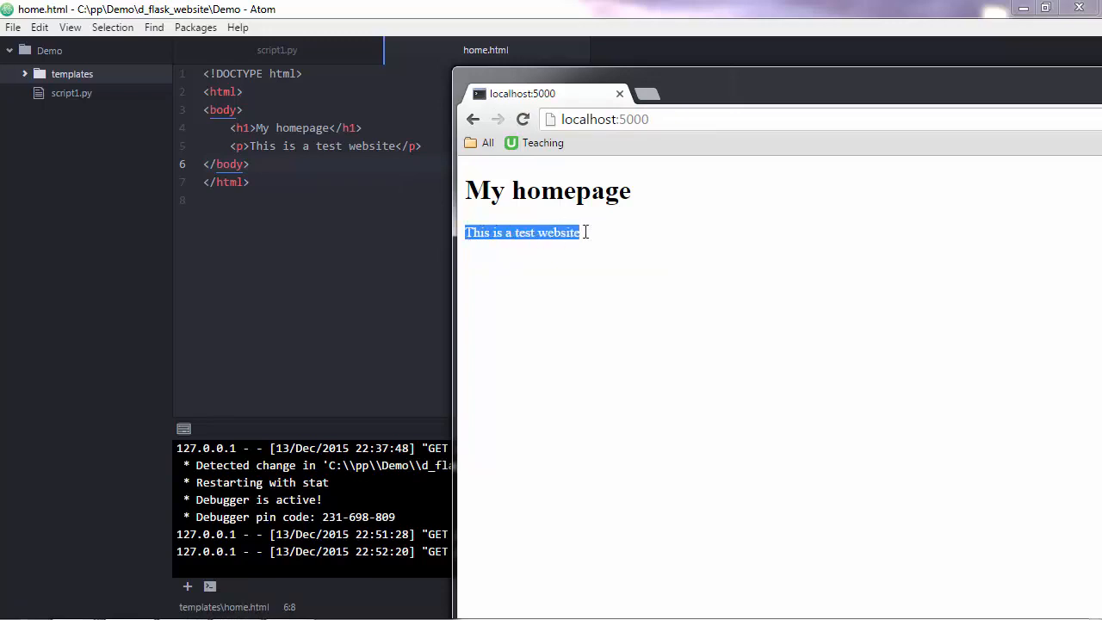
{"action": "double_click", "coordinate": [570, 191]}
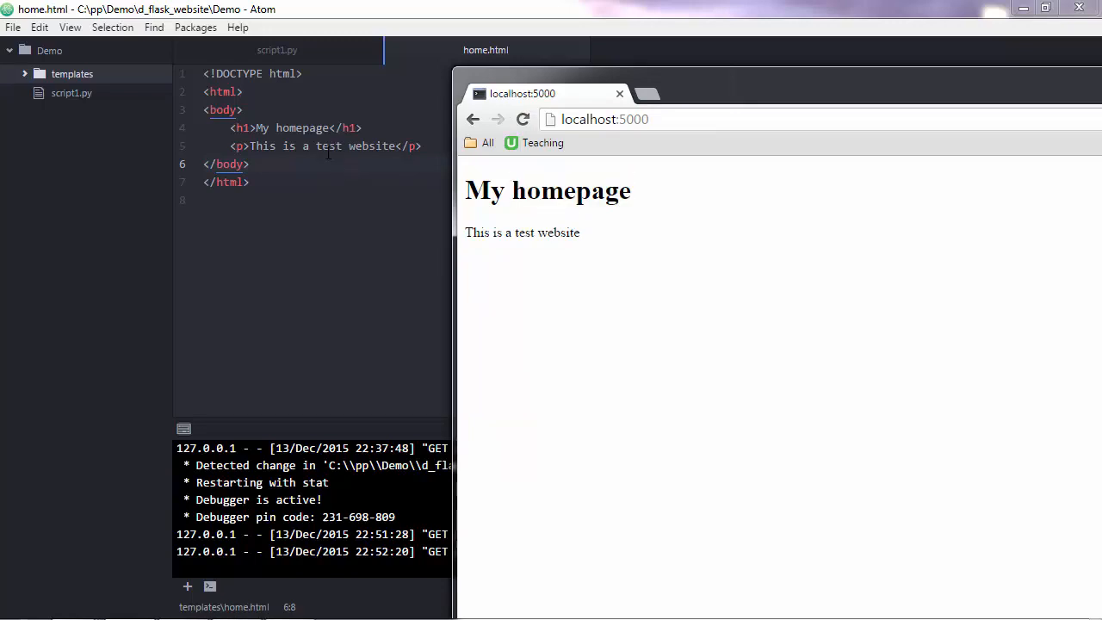
{"action": "left_click", "coordinate": [277, 49]}
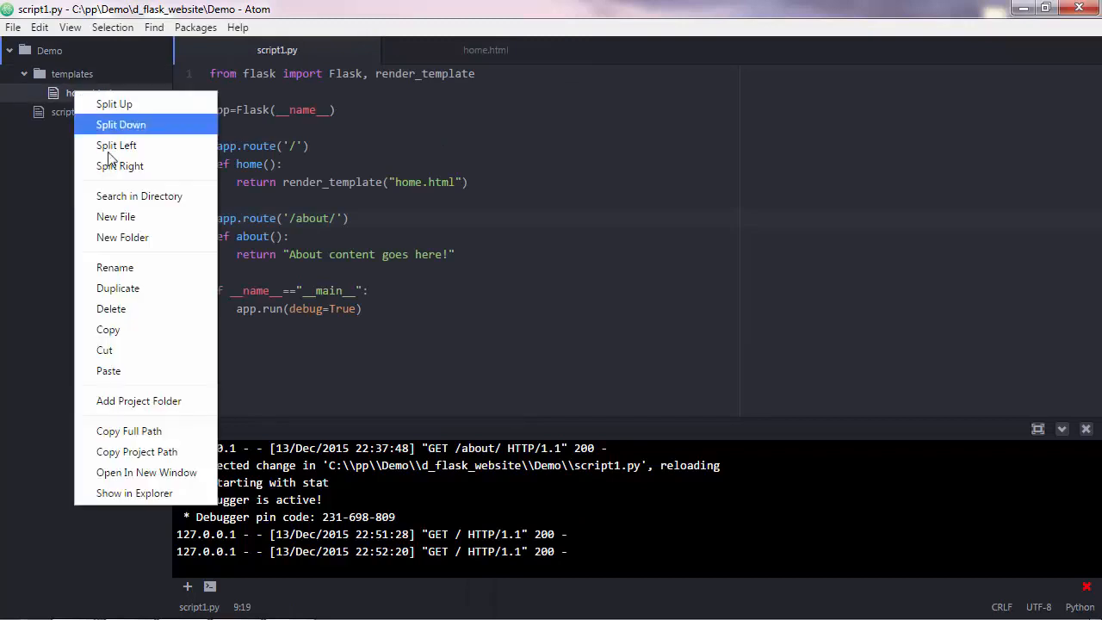
Duplicate home.html as about.html with heading 'My about page' and paragraph 'This is a test website again'.
{"action": "left_click", "coordinate": [118, 287]}
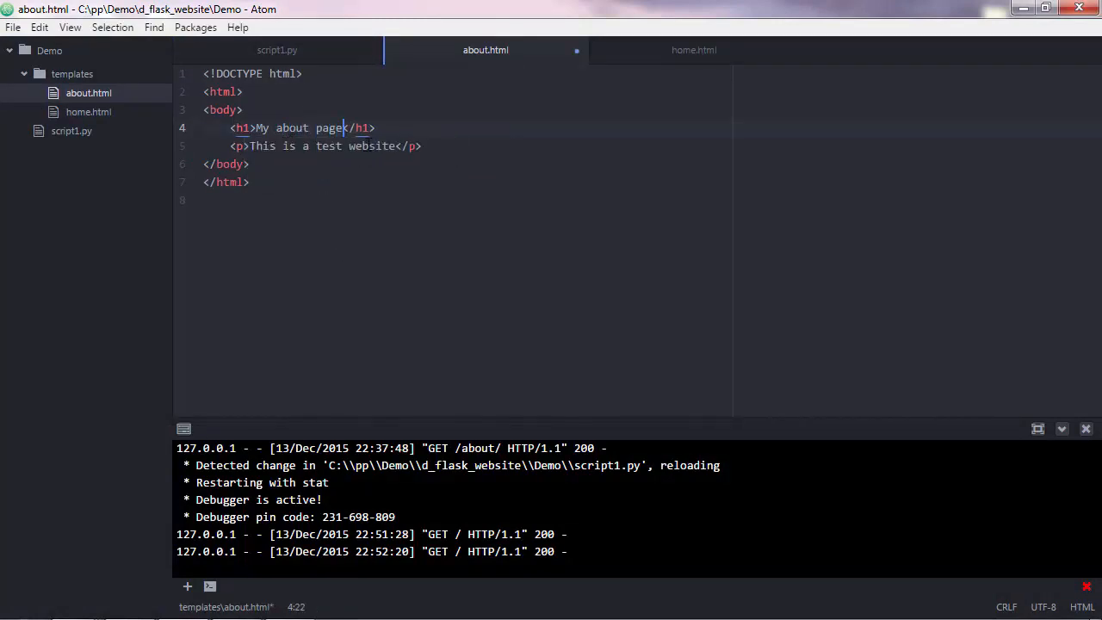
{"action": "type", "text": "again"}
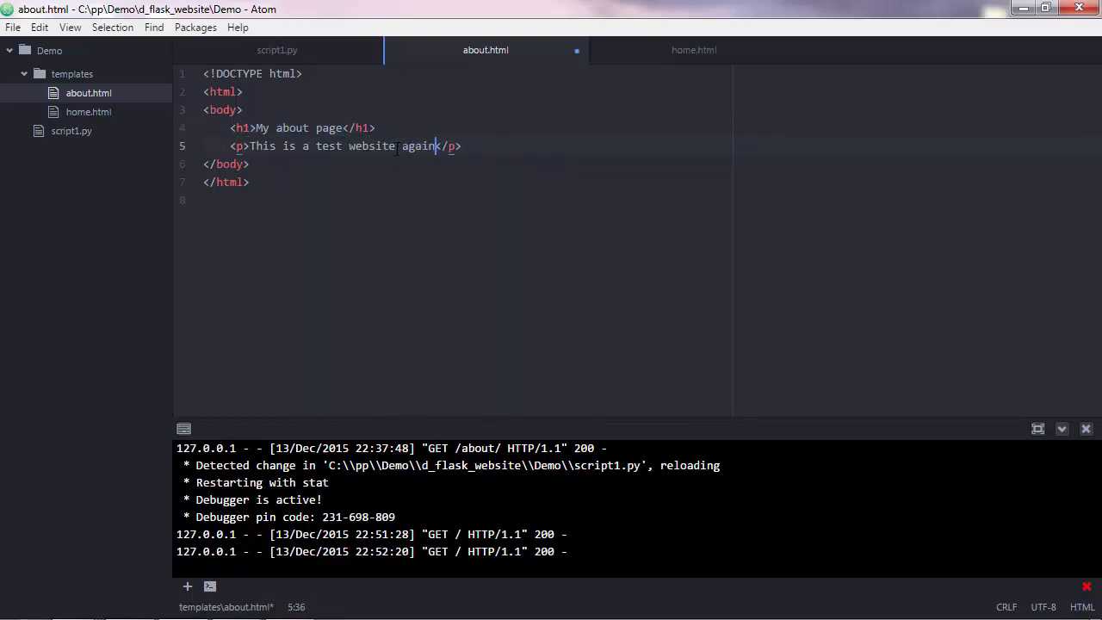
{"action": "left_click", "coordinate": [277, 49]}
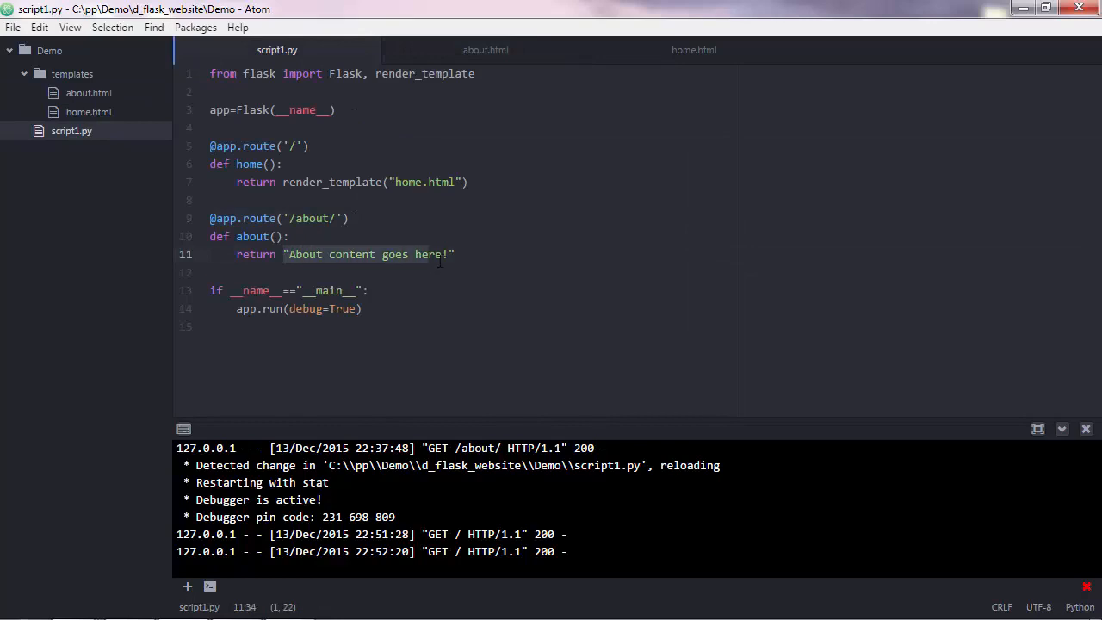
Change the about() return value to render_template("about.html").
{"action": "type", "text": "render_template(\""}
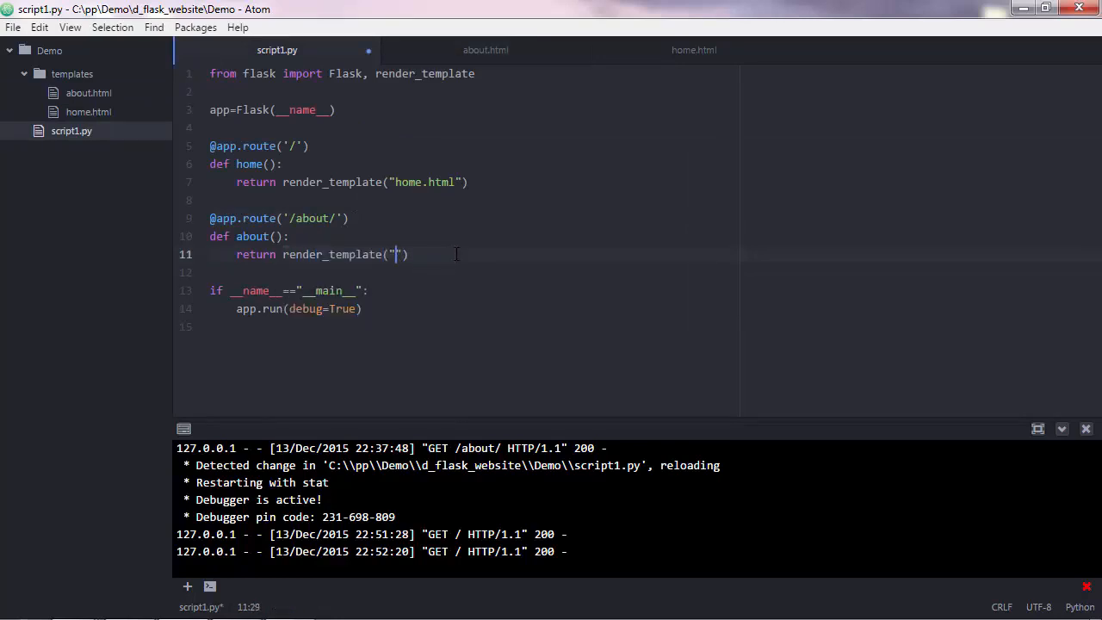
{"action": "type", "text": "about.html"}
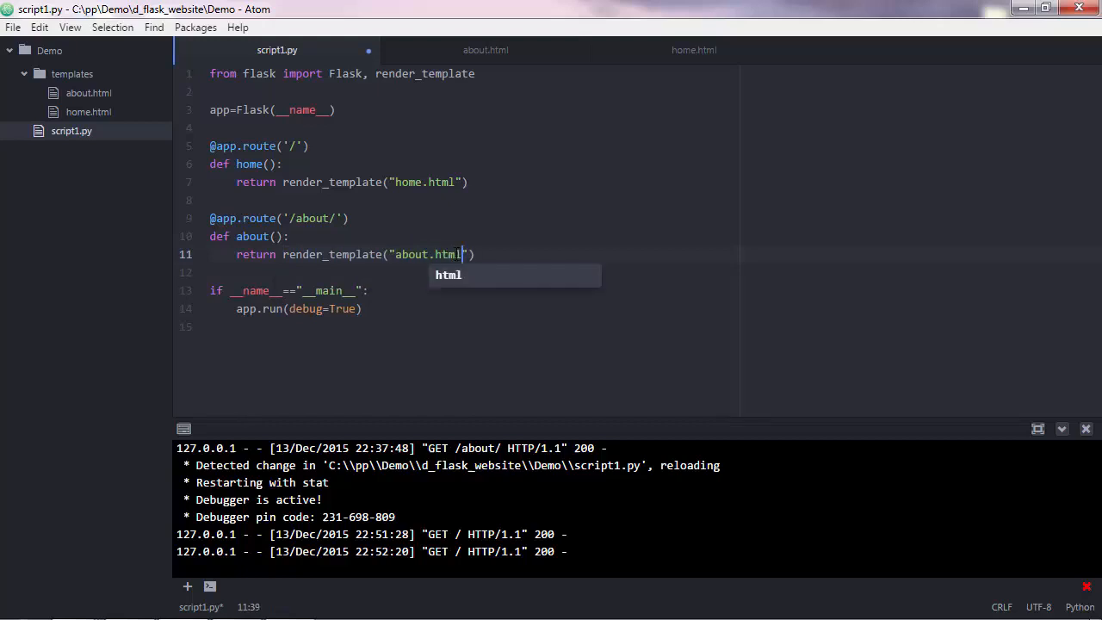
{"action": "left_click", "coordinate": [129, 601]}
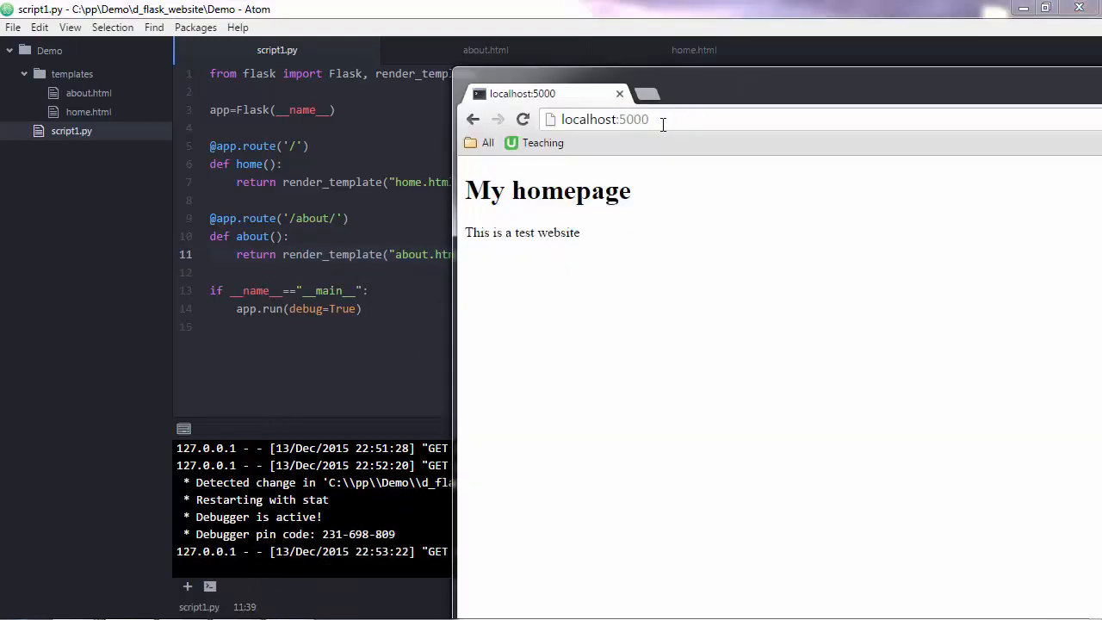
Navigate Chrome to localhost:5000/about.
{"action": "left_click", "coordinate": [602, 119]}
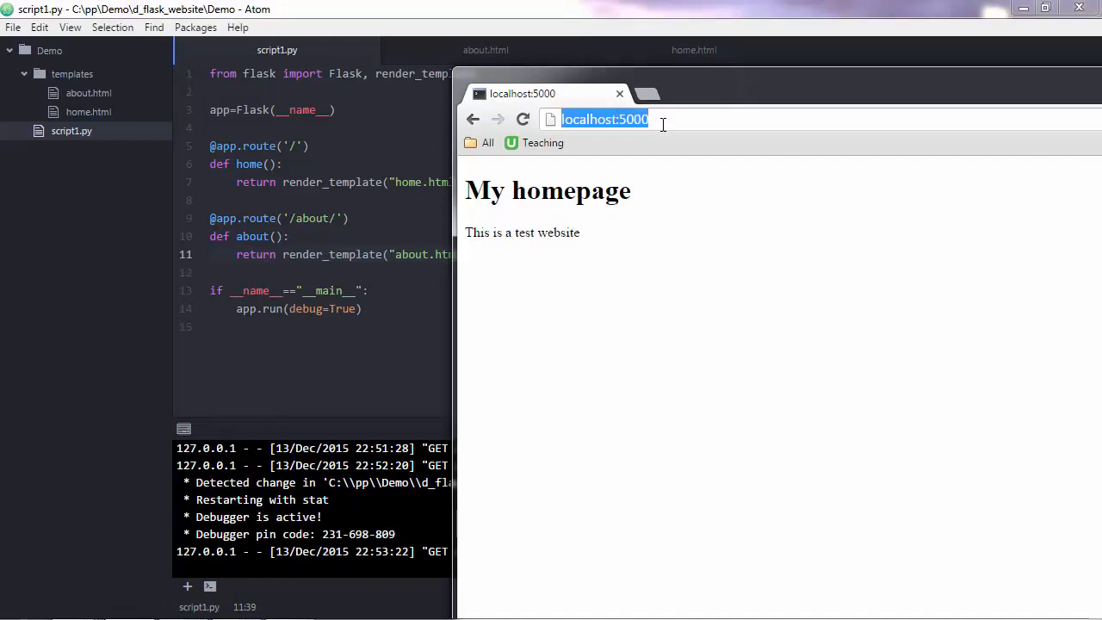
{"action": "type", "text": "/about/"}
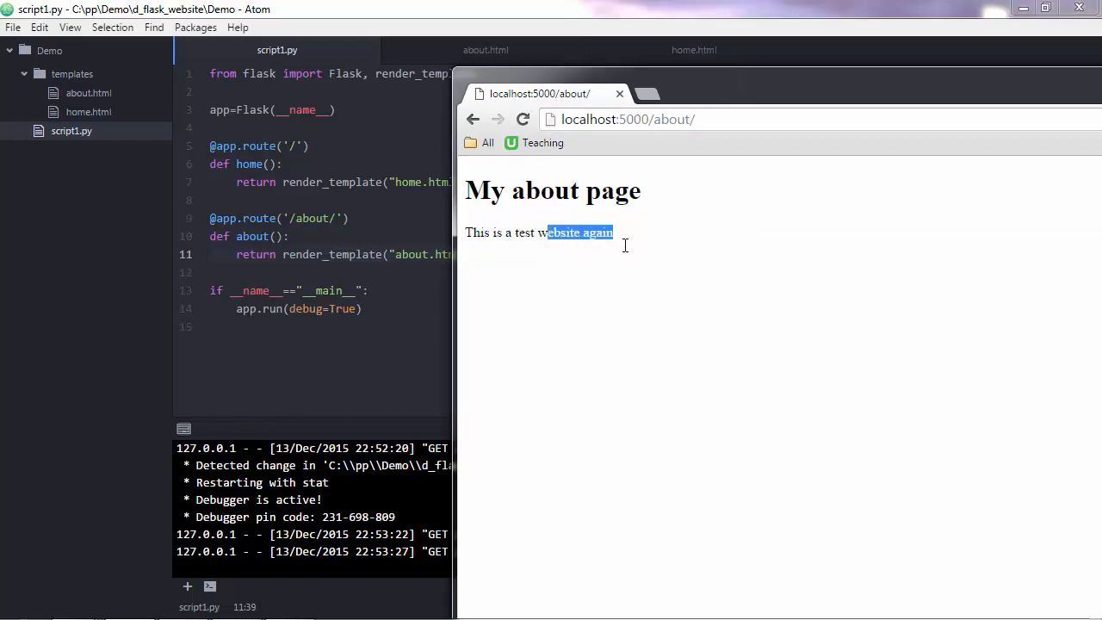
{"action": "mouse_move", "coordinate": [639, 231]}
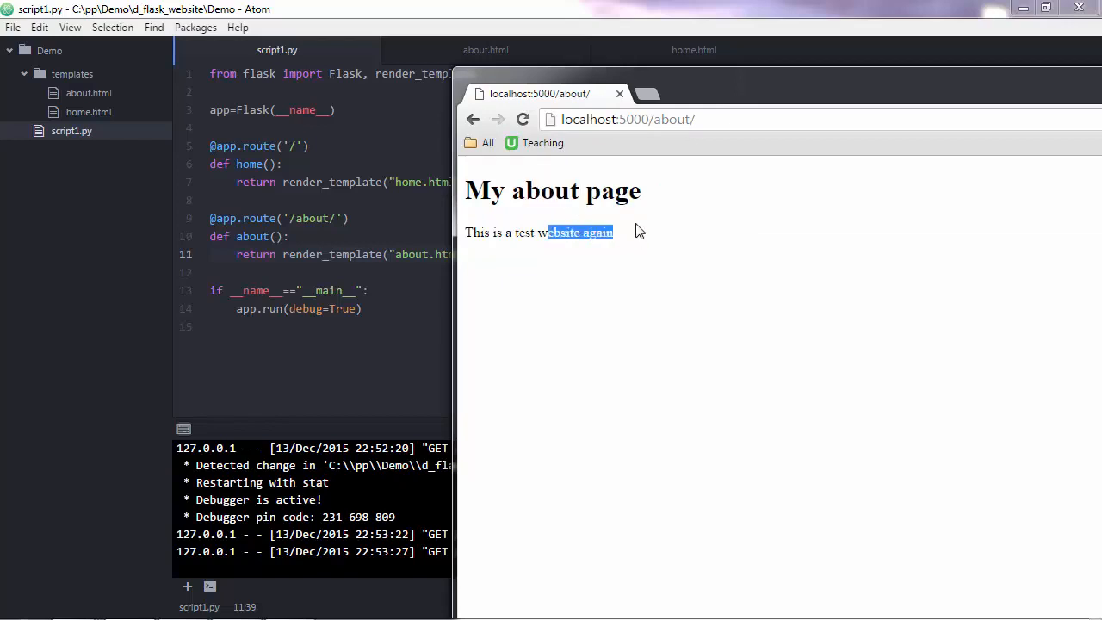